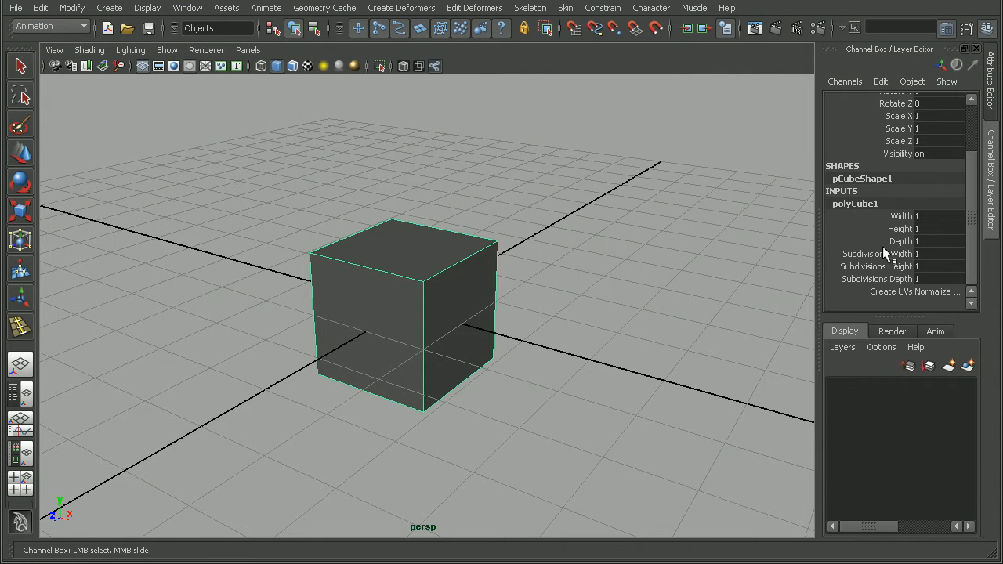
mouse_move(937, 274)
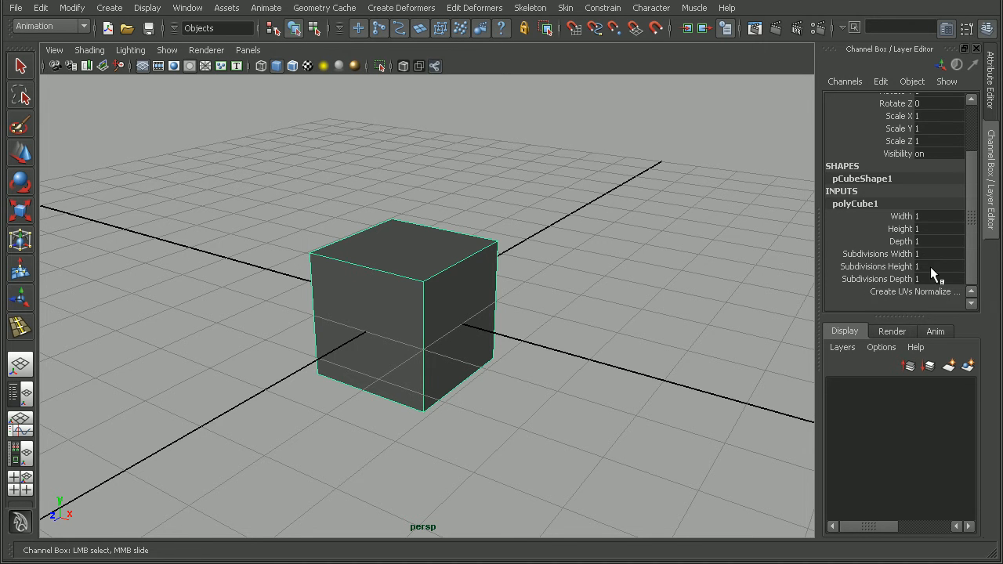
Slide the cube's three subdivision counts interactively, distorting it into a peak and back to 1.
left_click(901, 266)
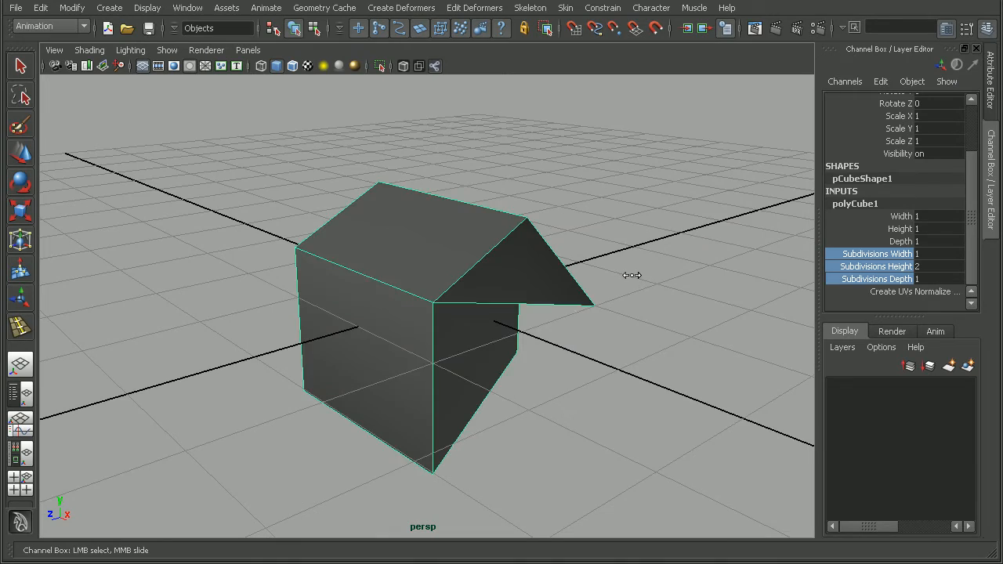
left_click_drag(632, 276, 436, 245)
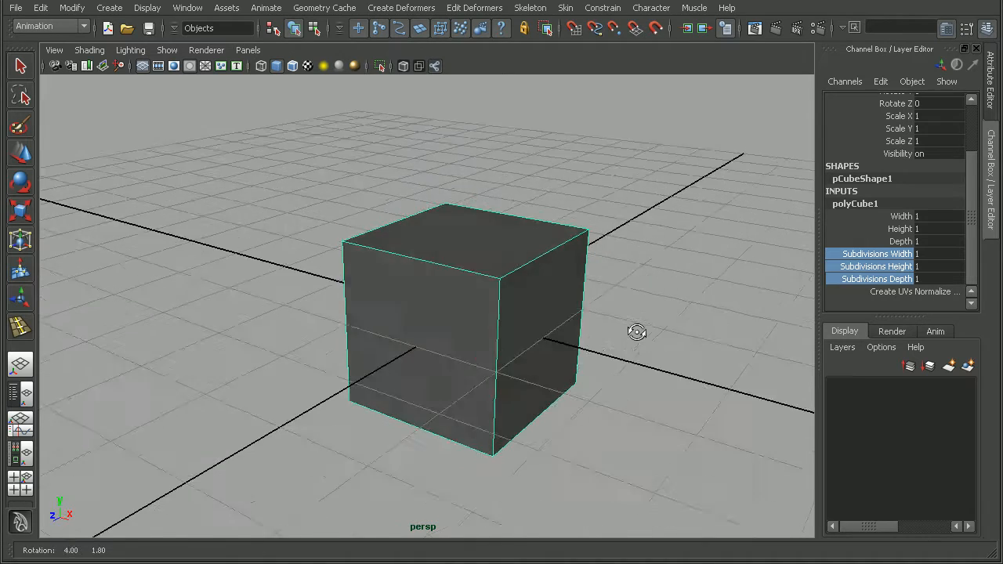
Show vertex ID numbers on the cube via Display > Polygons > Component IDs > Vertices.
left_click_drag(636, 332, 549, 348)
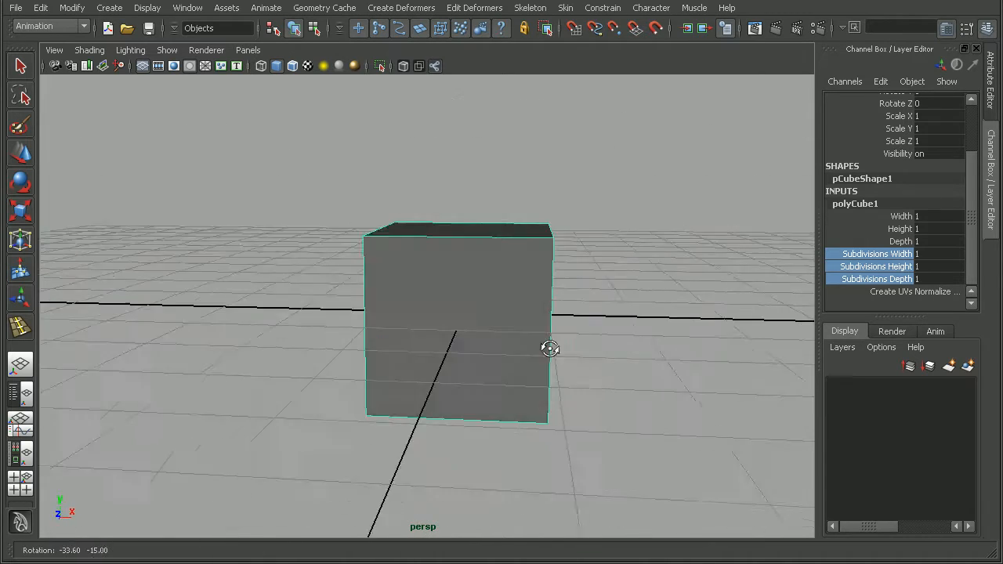
left_click_drag(548, 348, 366, 202)
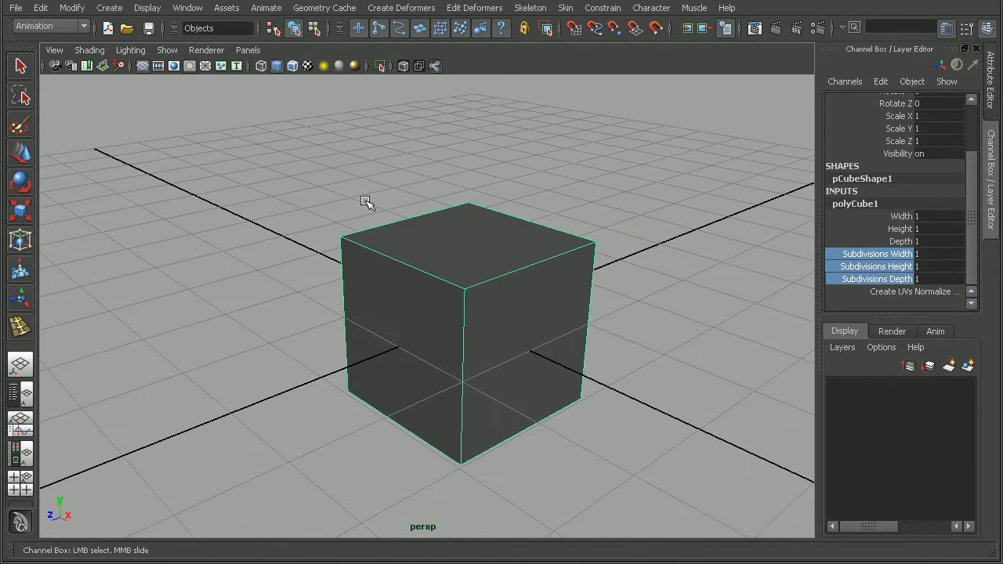
left_click(147, 8)
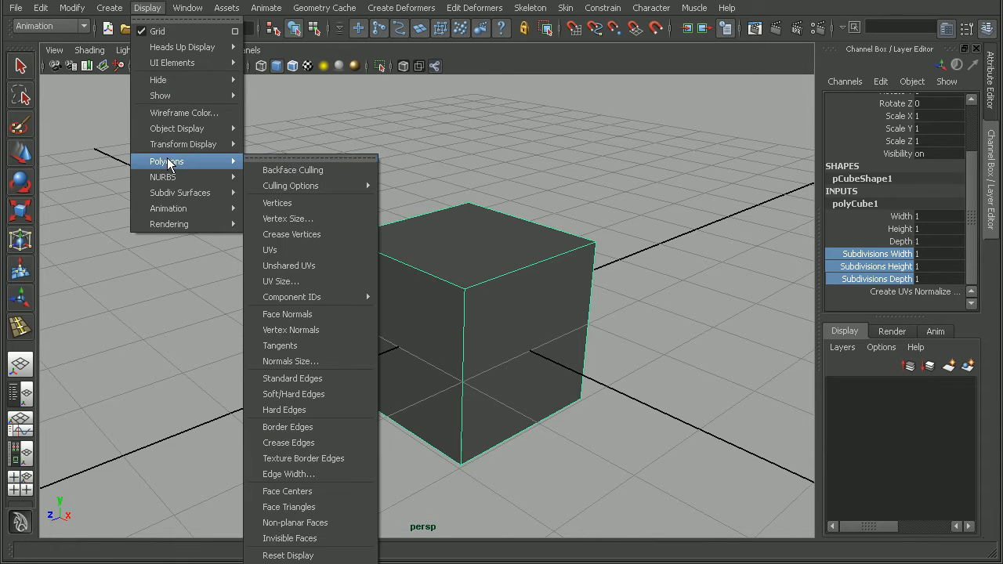
mouse_move(310, 296)
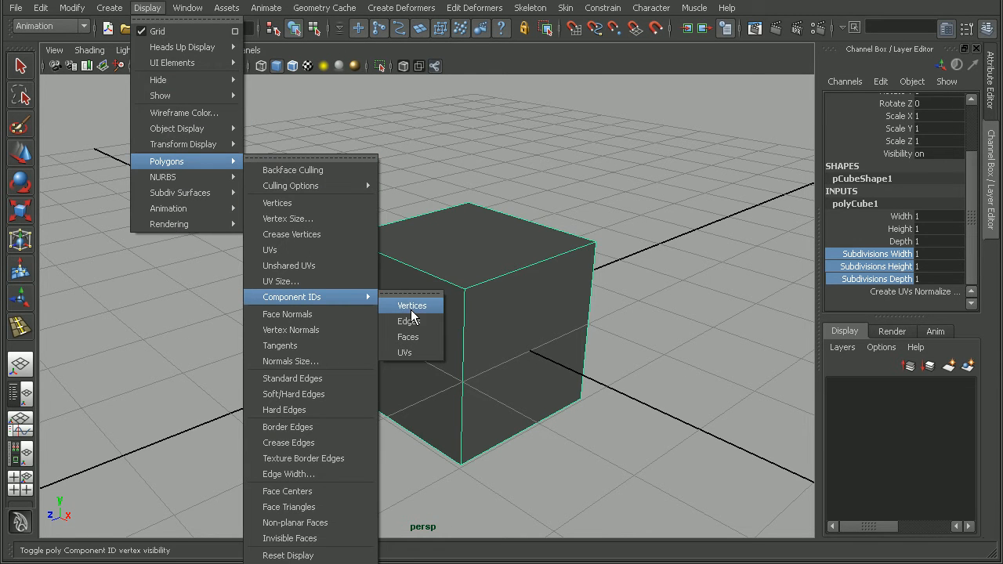
left_click(411, 304)
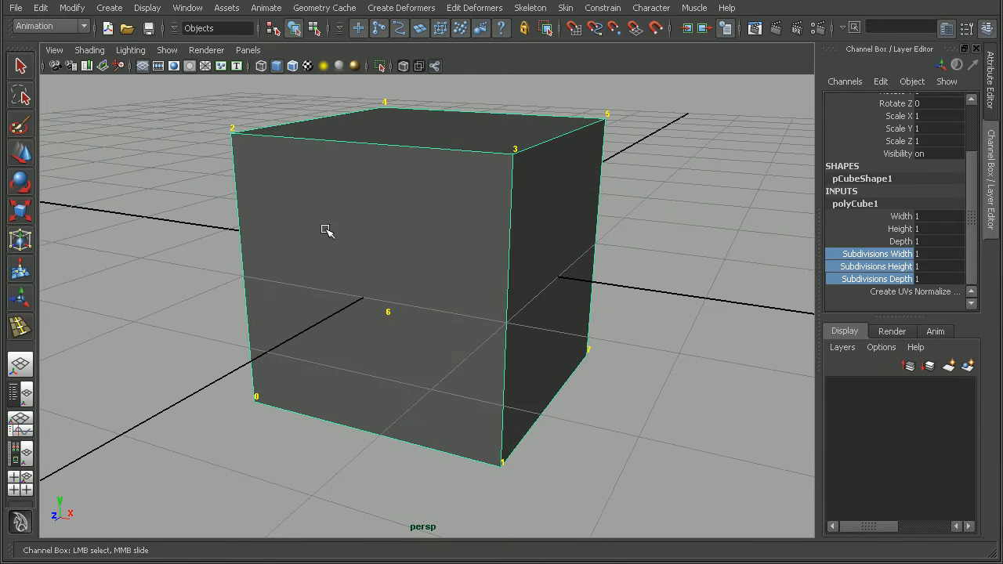
mouse_move(360, 186)
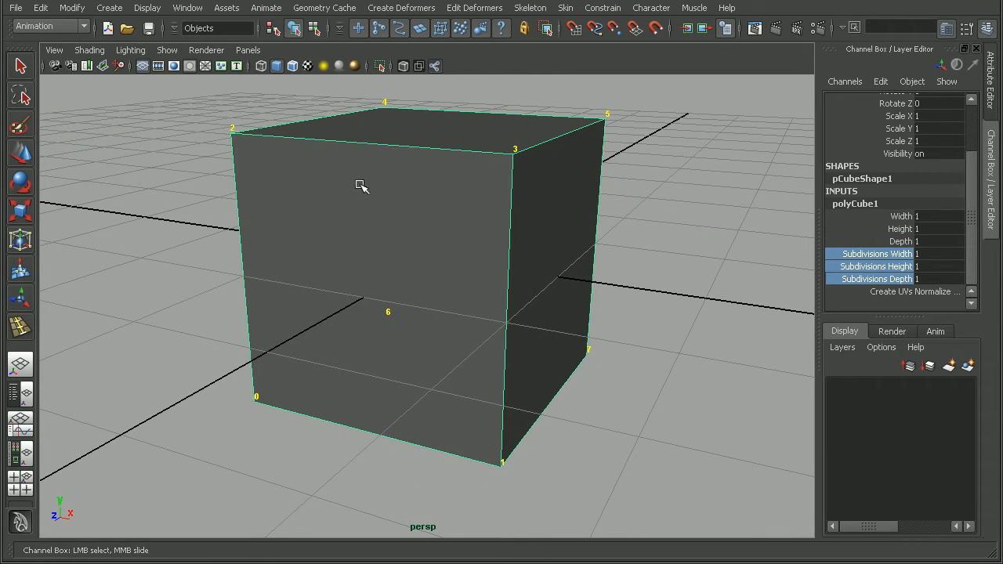
mouse_move(473, 164)
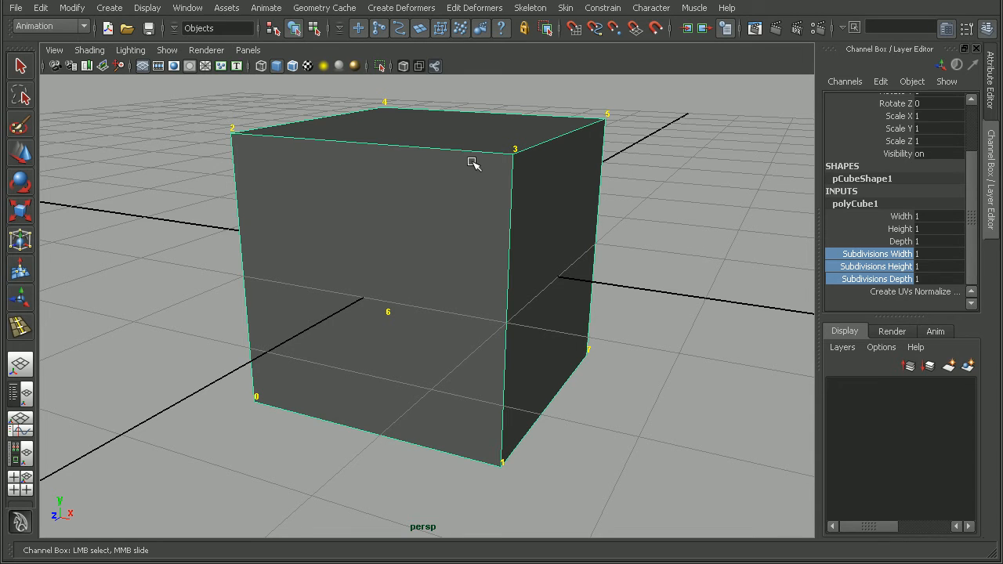
mouse_move(473, 269)
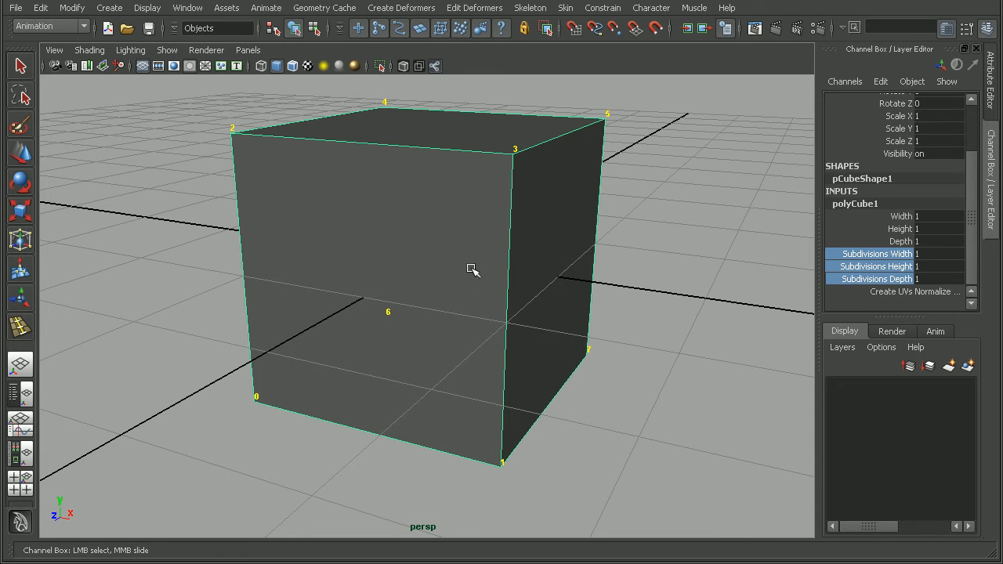
mouse_move(488, 271)
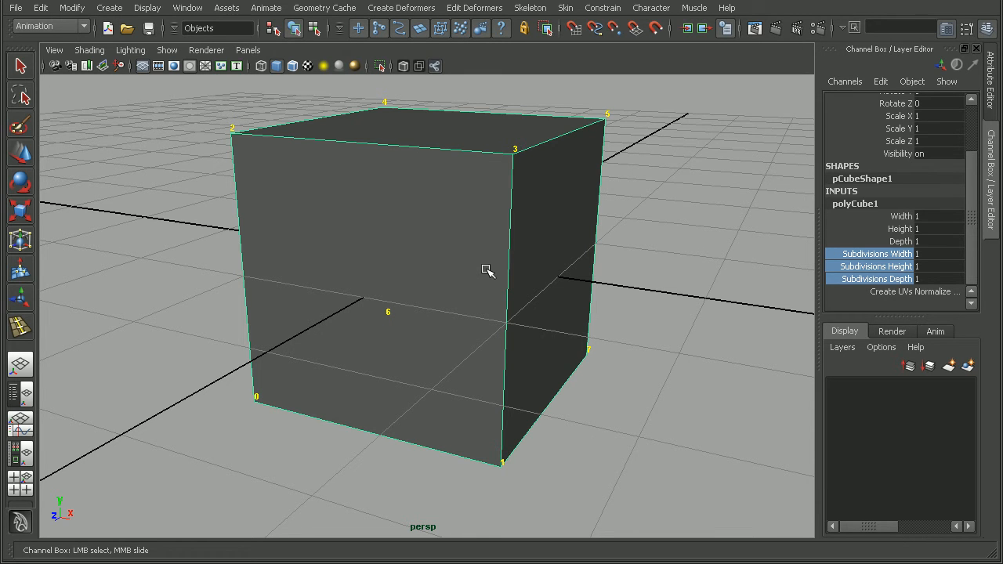
mouse_move(526, 367)
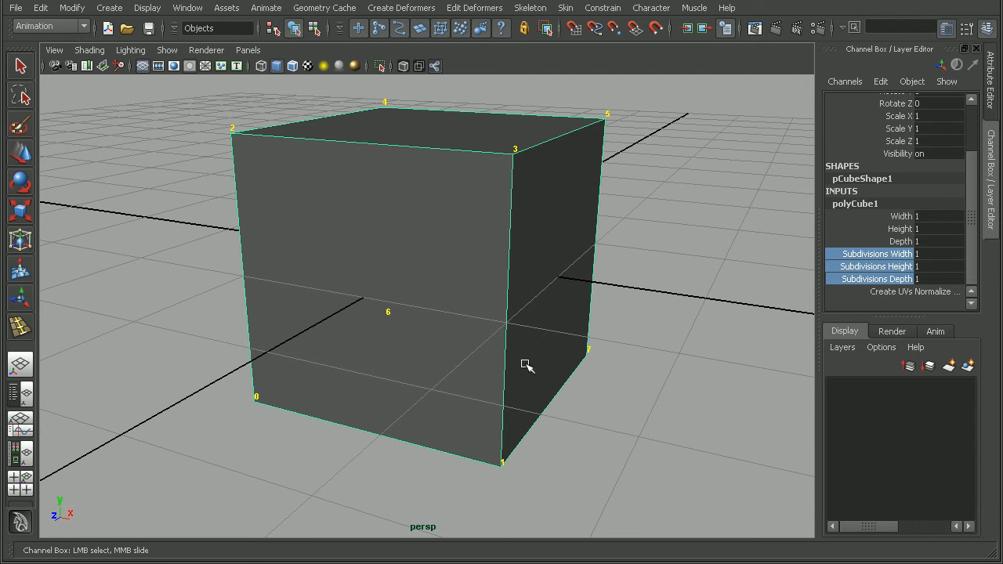
mouse_move(614, 329)
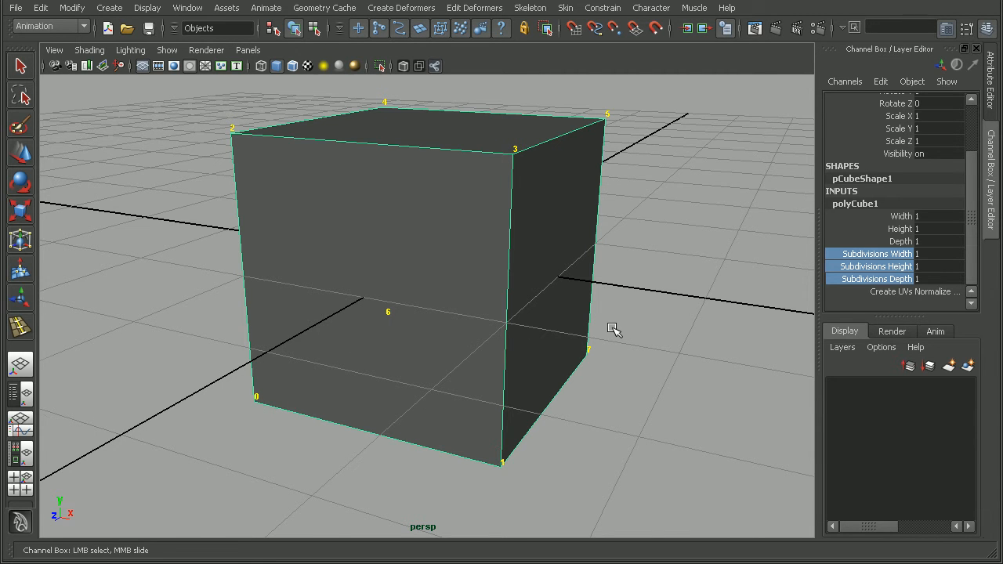
left_click_drag(611, 329, 361, 188)
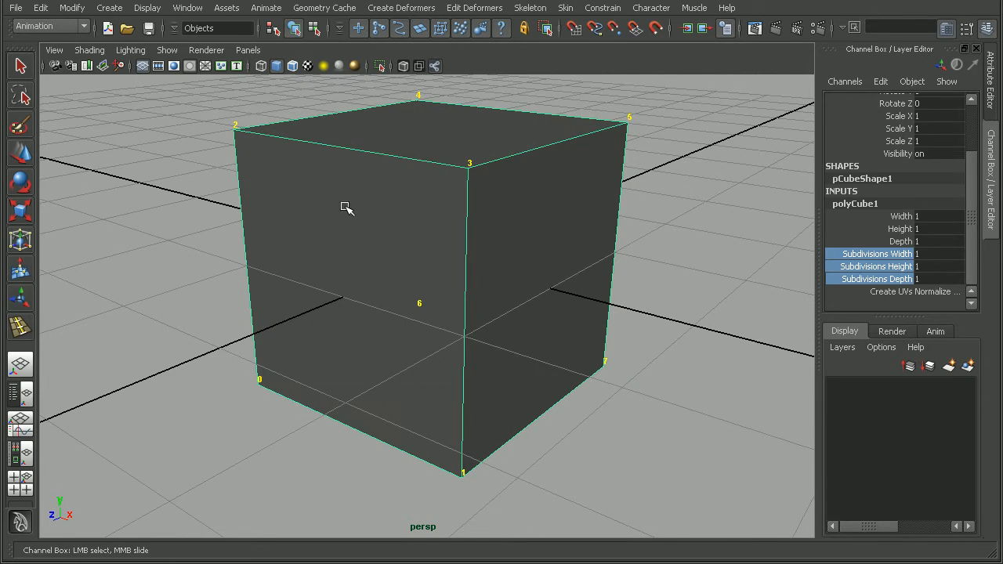
mouse_move(442, 284)
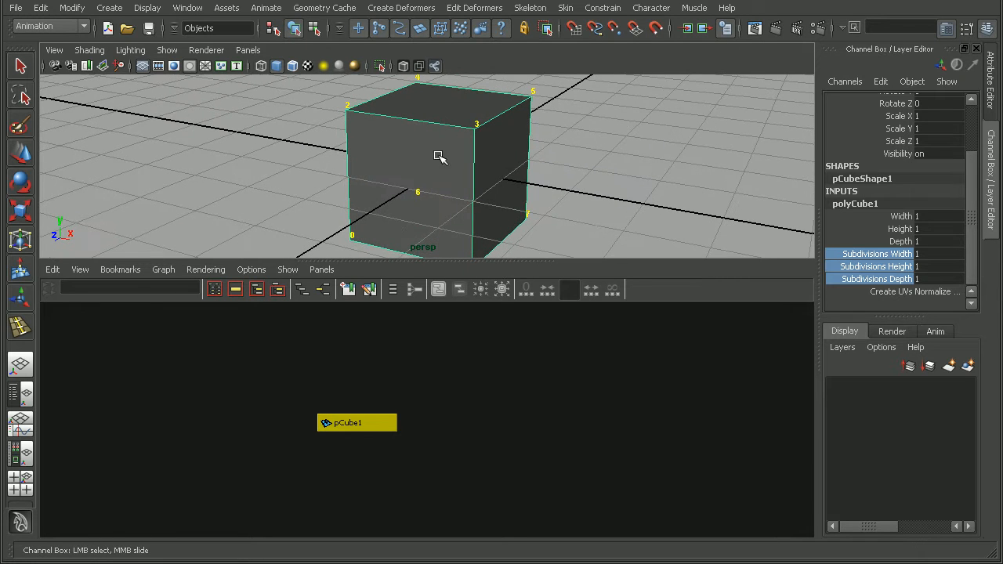
mouse_move(451, 185)
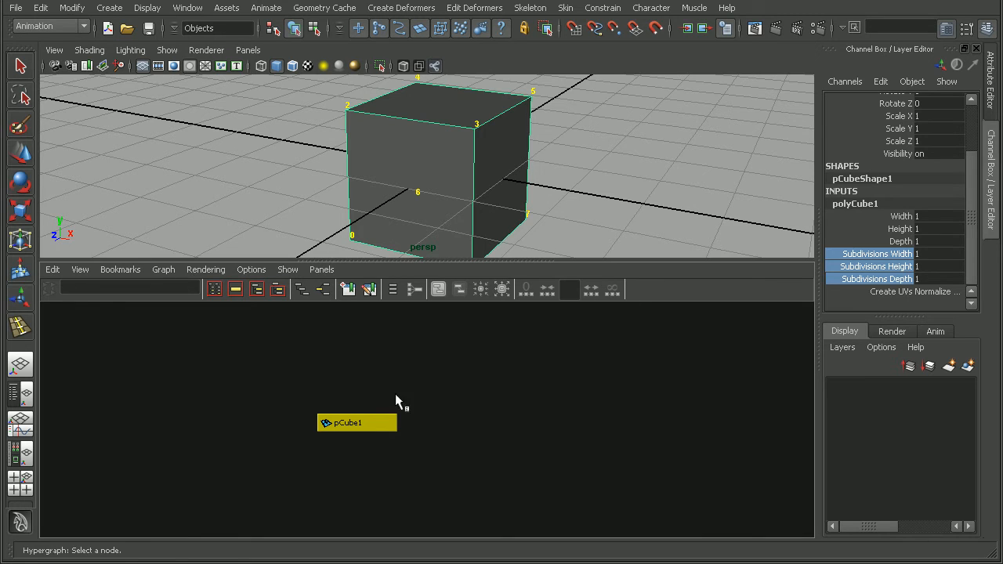
mouse_move(326, 445)
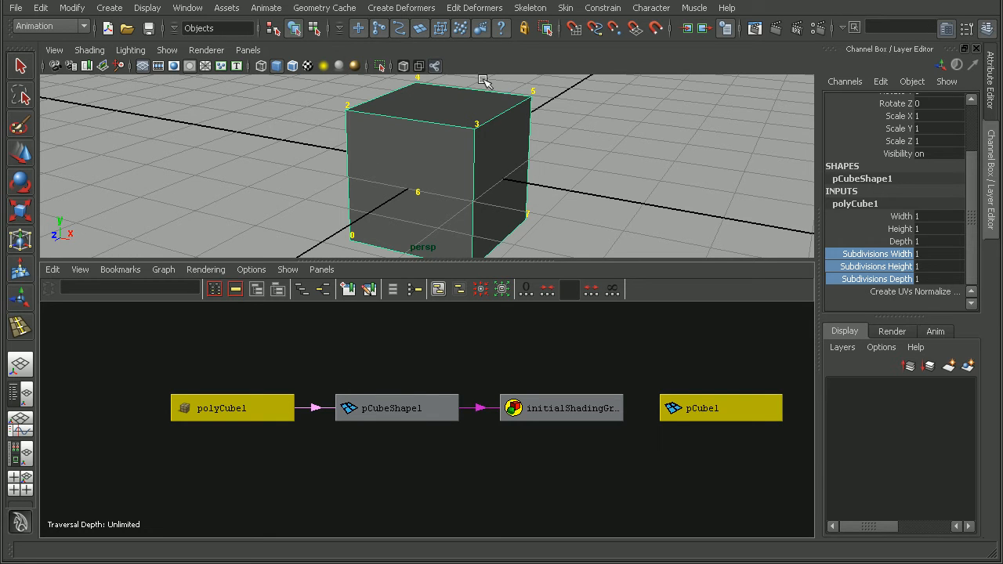
mouse_move(432, 200)
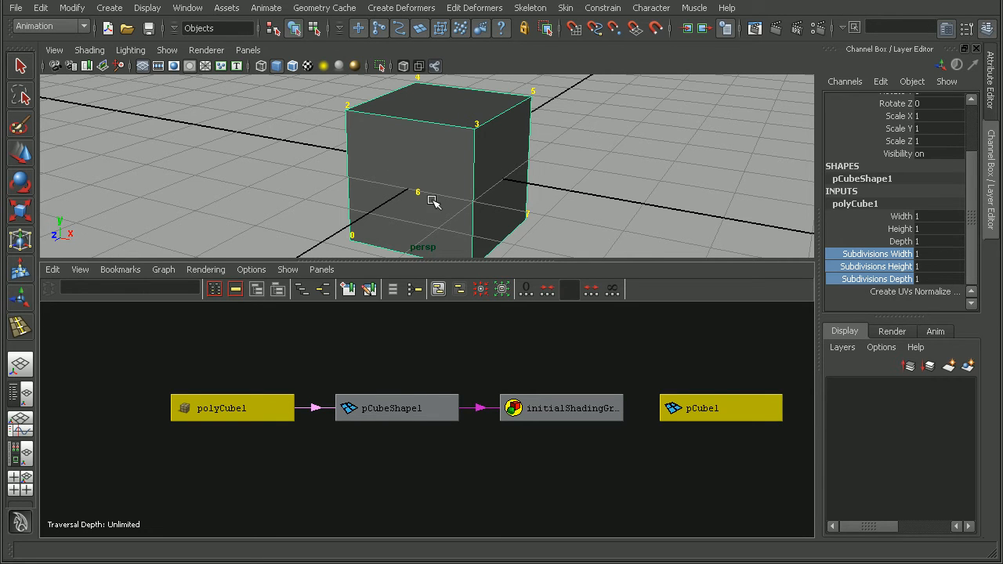
mouse_move(470, 166)
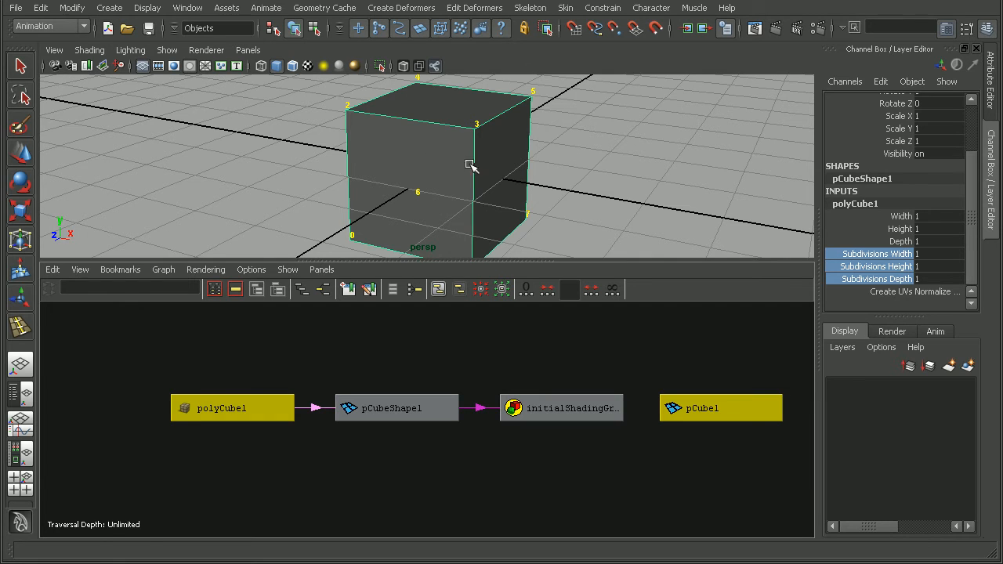
mouse_move(251, 392)
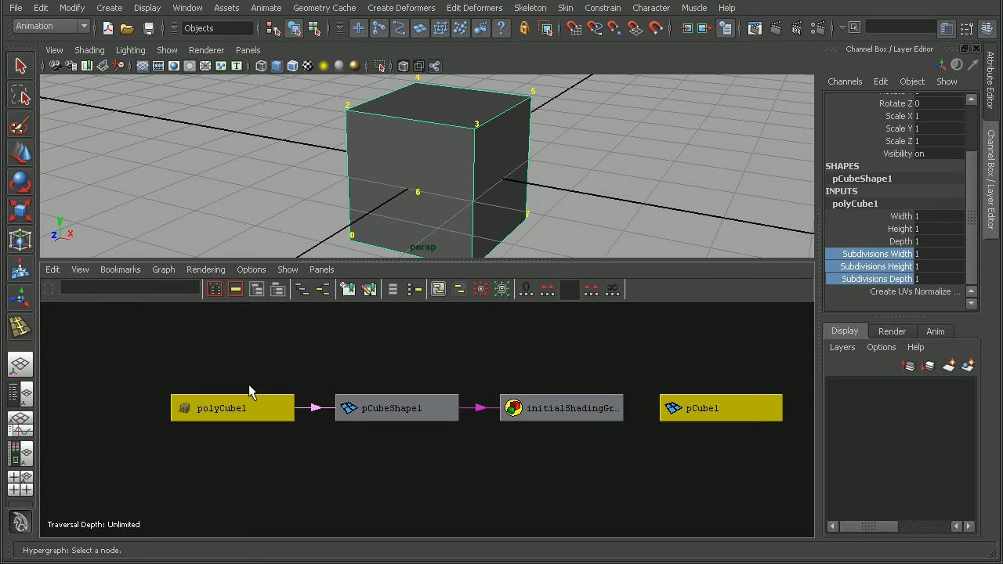
Inspect polyCube1's inputs, then drag the pCubeShape1 node lower in the Hypergraph.
left_click(232, 408)
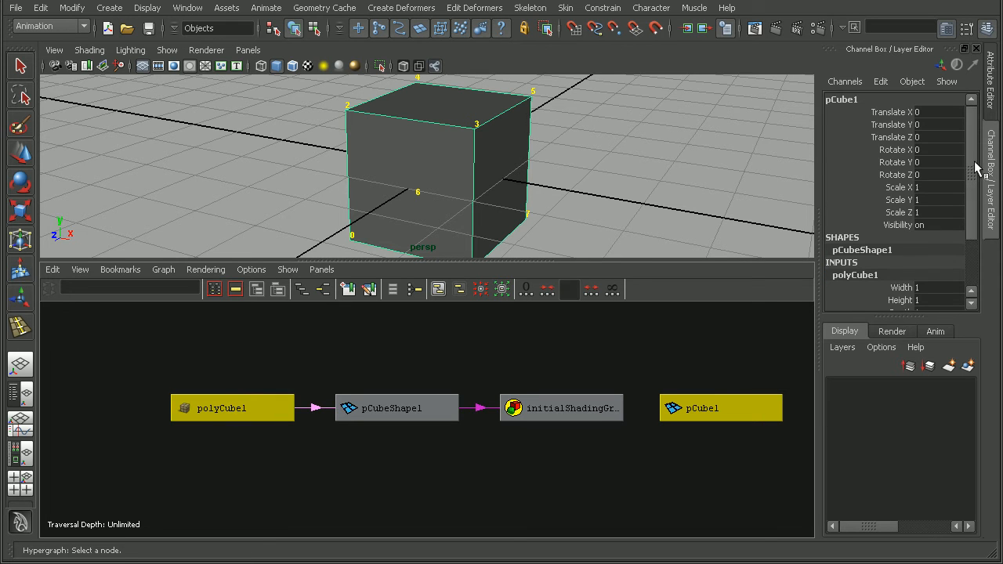
scroll("down", 3)
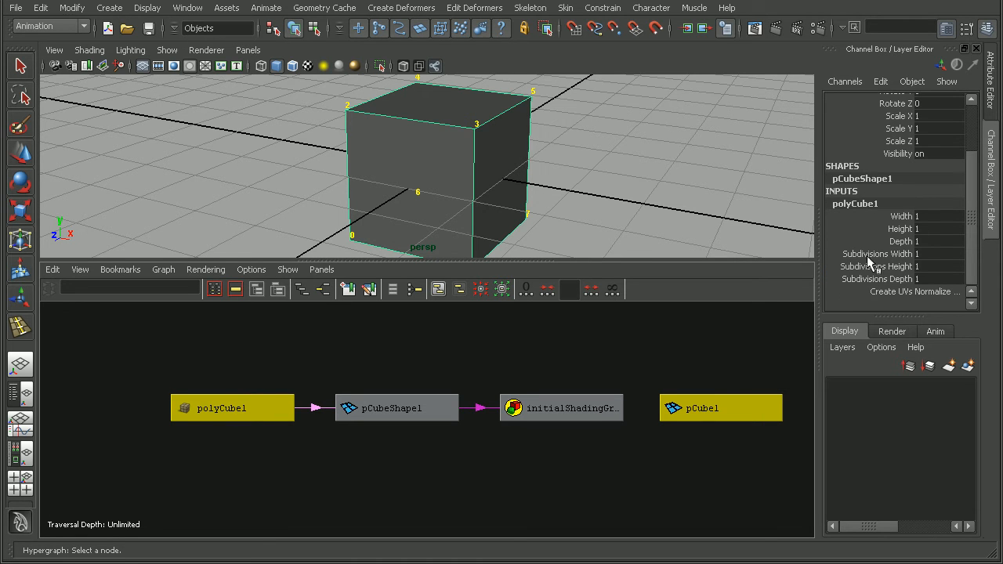
mouse_move(908, 242)
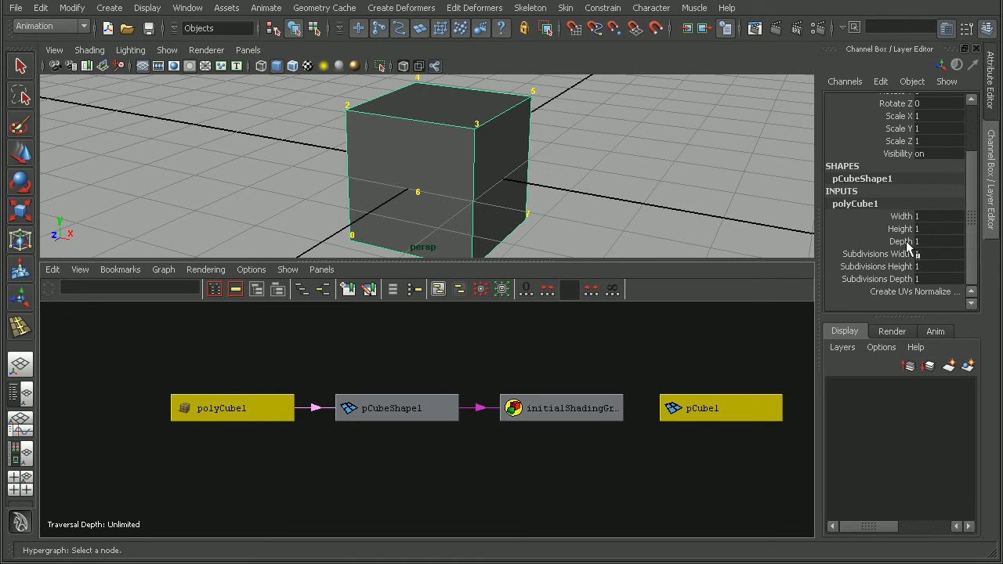
mouse_move(572, 407)
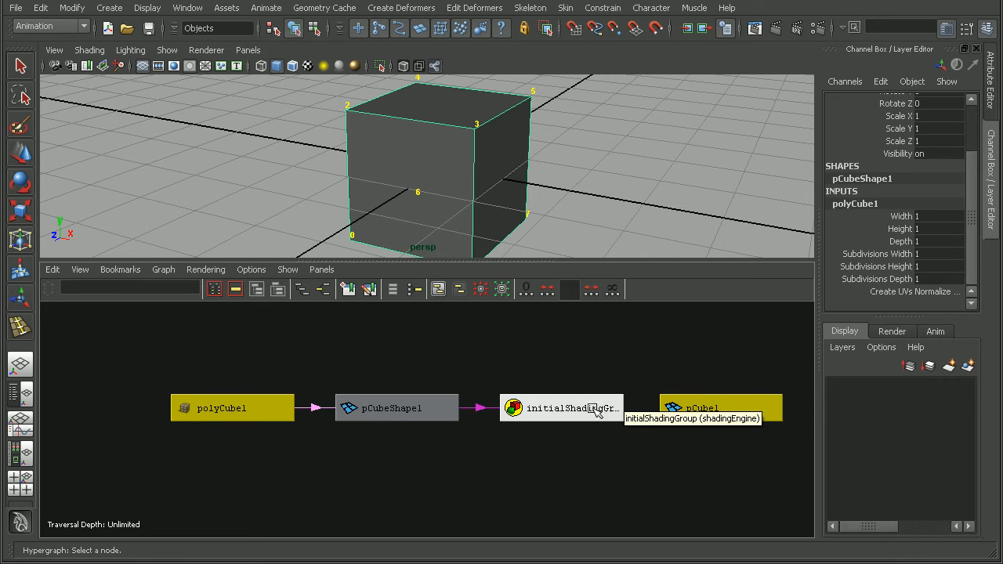
left_click(396, 407)
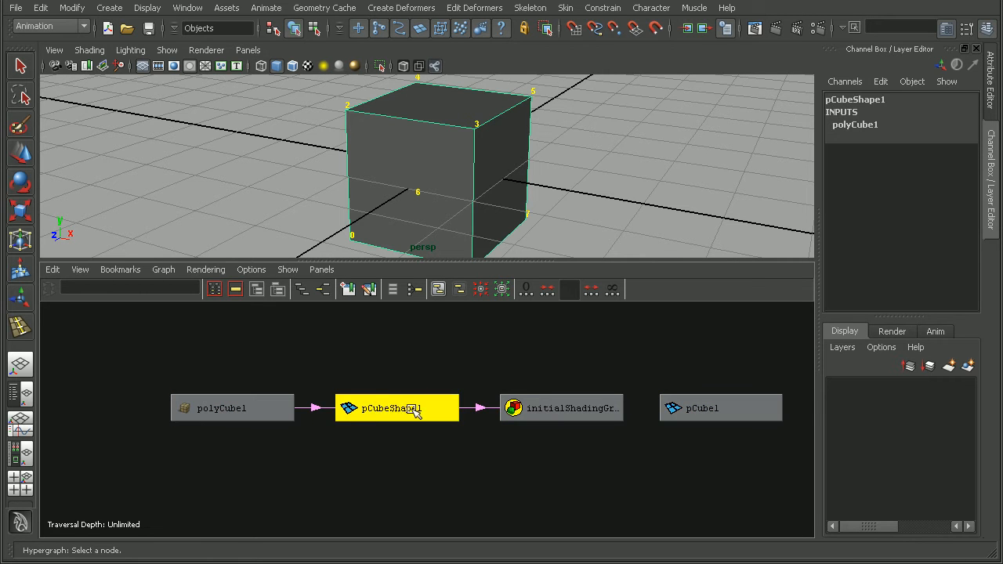
left_click_drag(398, 408, 395, 502)
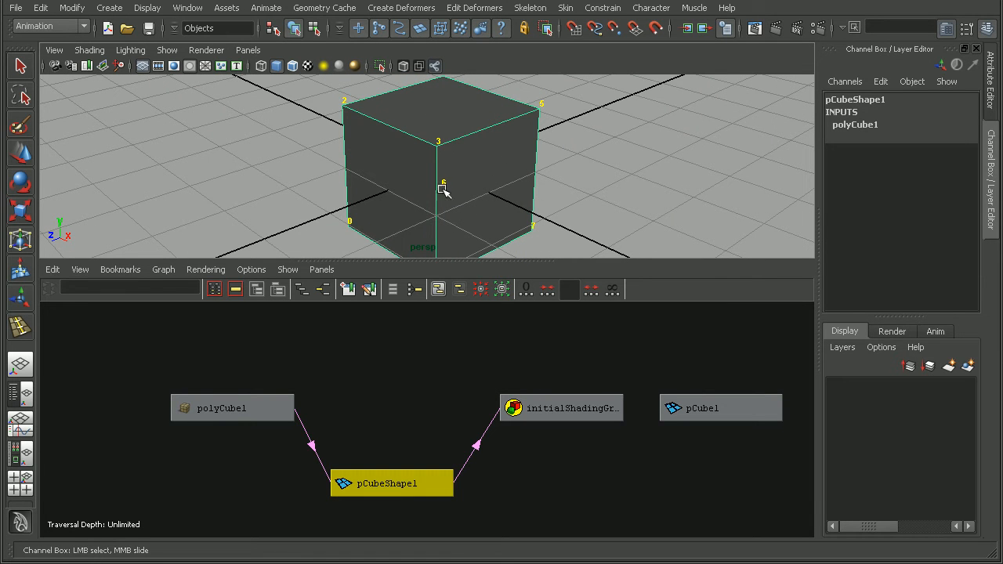
mouse_move(514, 161)
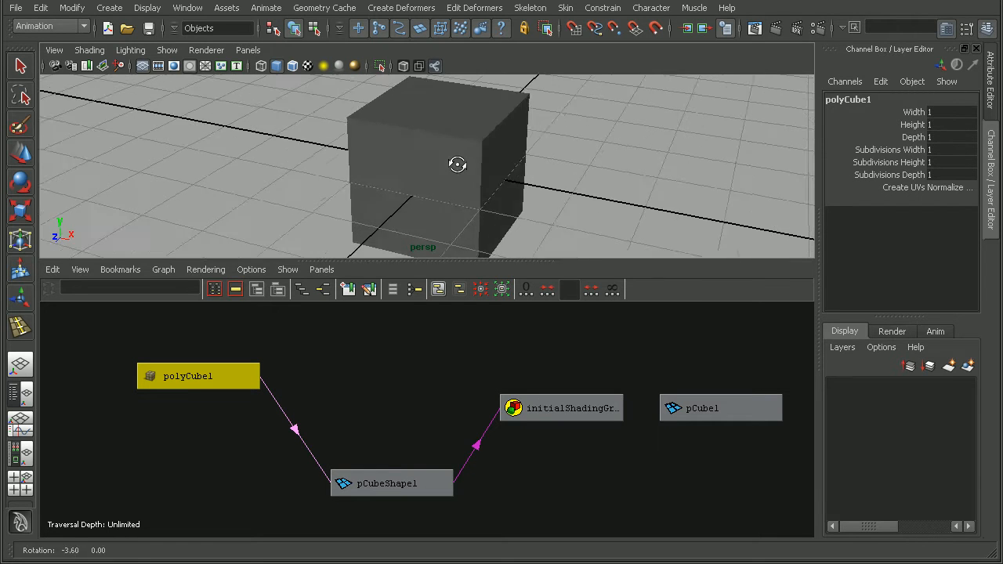
Raise pCube1's Subdivisions Height through polyCube1, warping the edited cube into a folded shape.
left_click(702, 407)
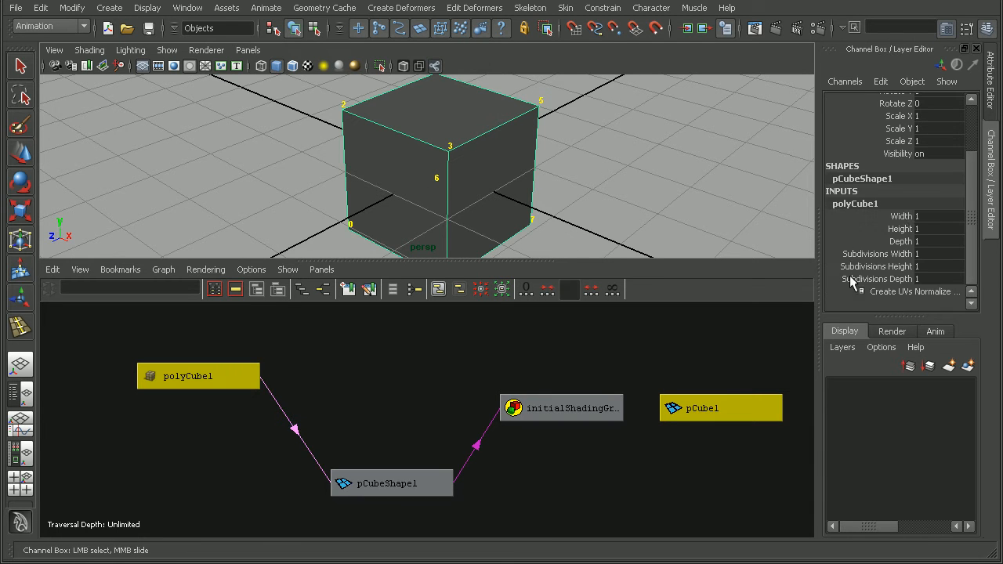
left_click(932, 267)
type("3")
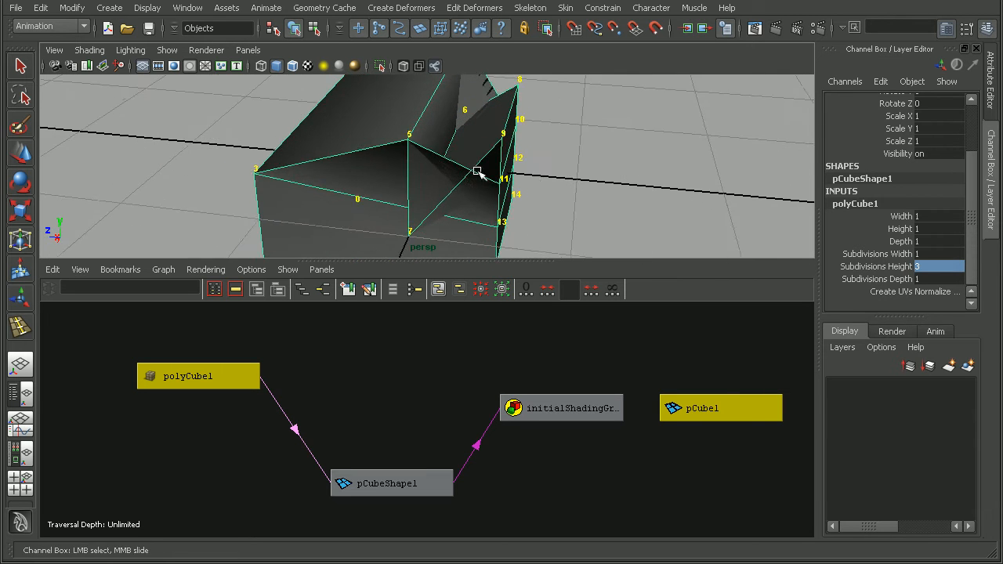
left_click_drag(477, 173, 415, 238)
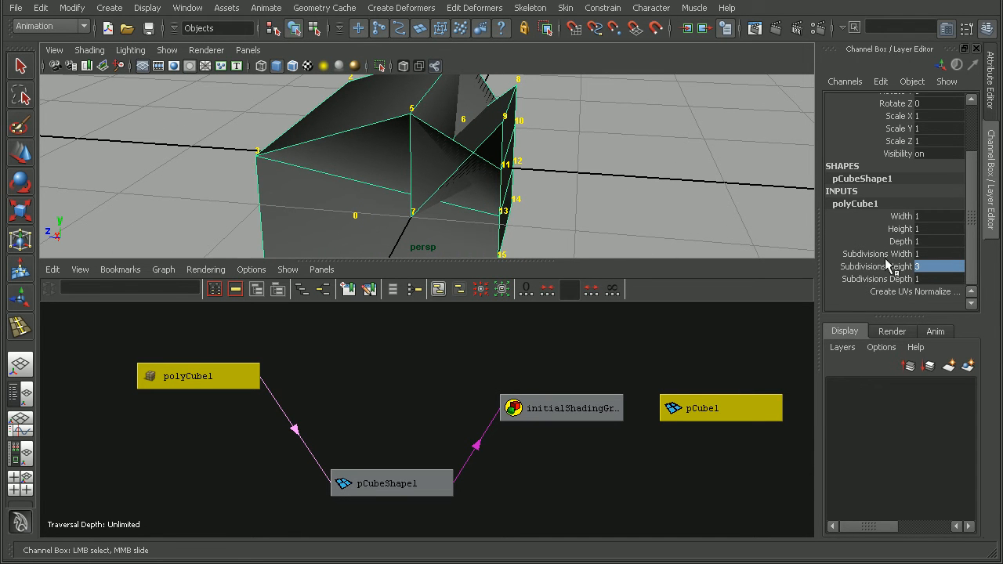
mouse_move(880, 266)
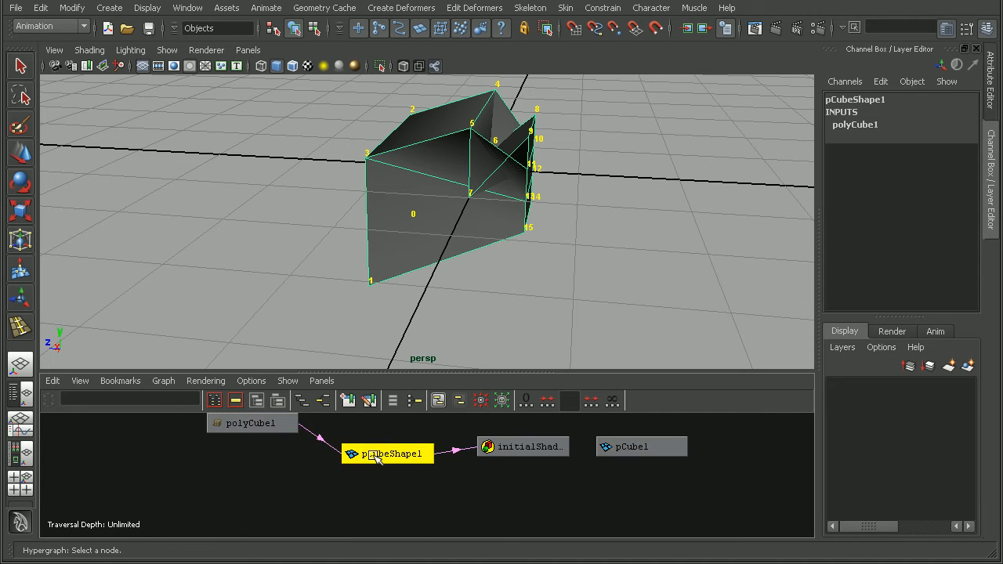
left_click(251, 423)
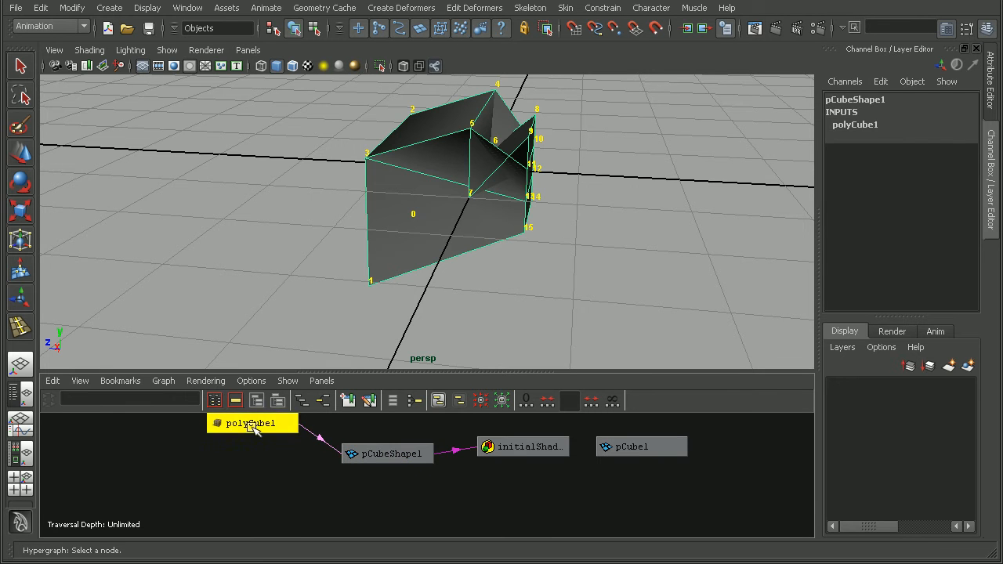
left_click(250, 445)
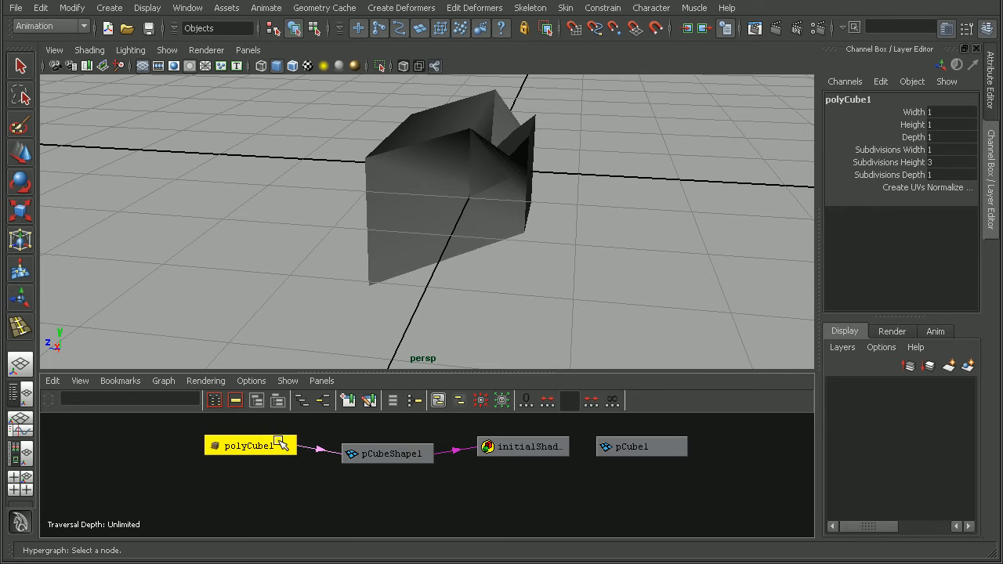
mouse_move(354, 443)
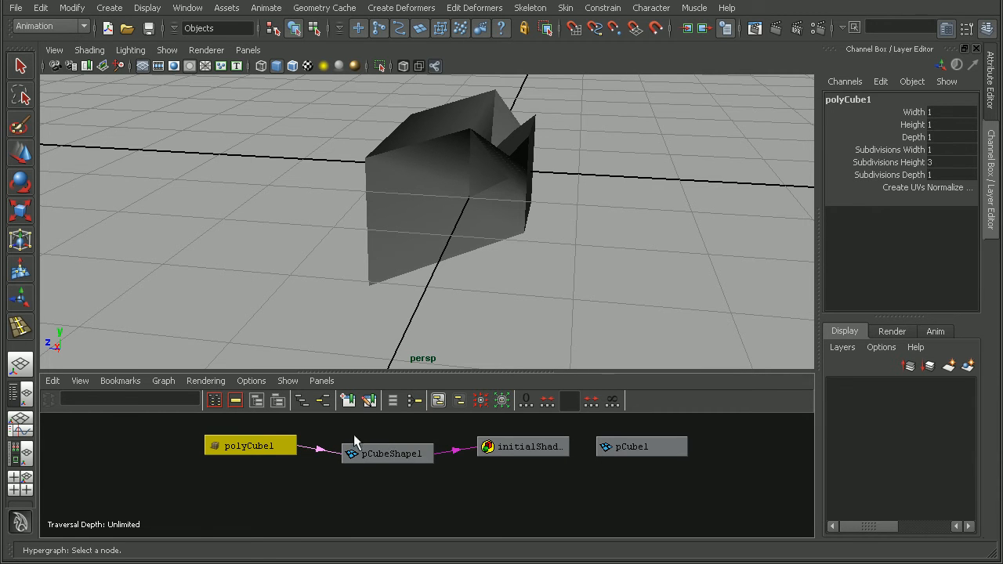
left_click(386, 453)
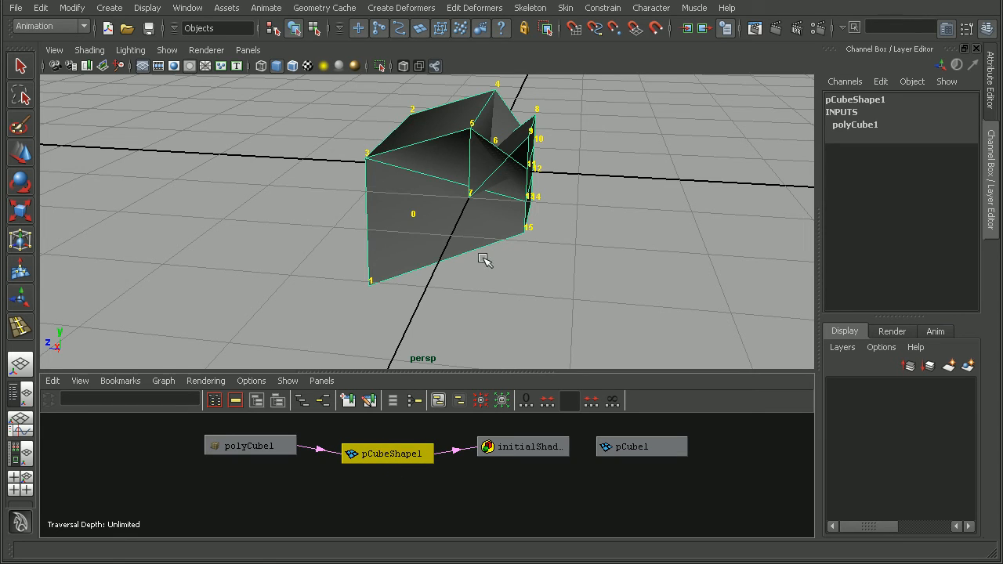
mouse_move(484, 175)
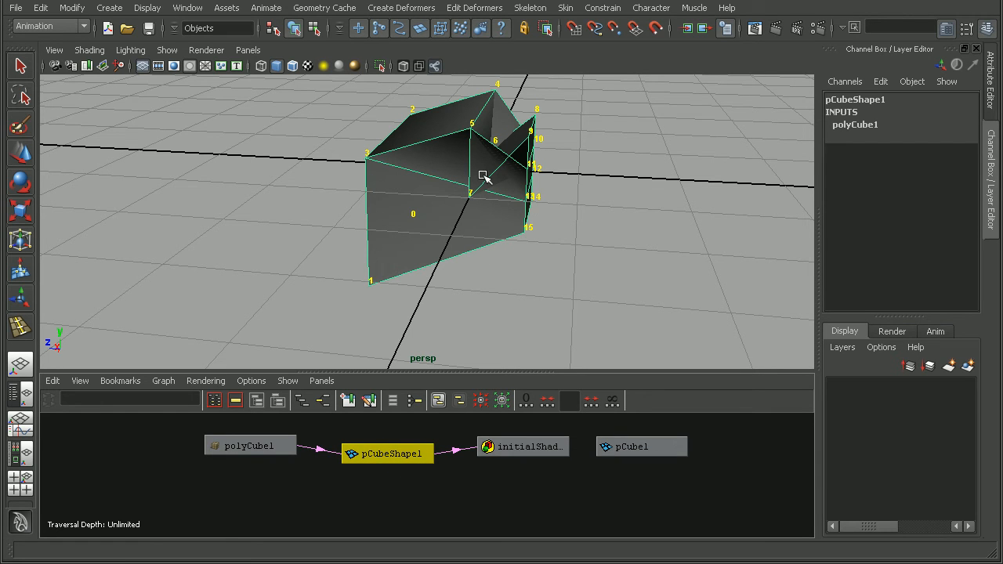
mouse_move(461, 235)
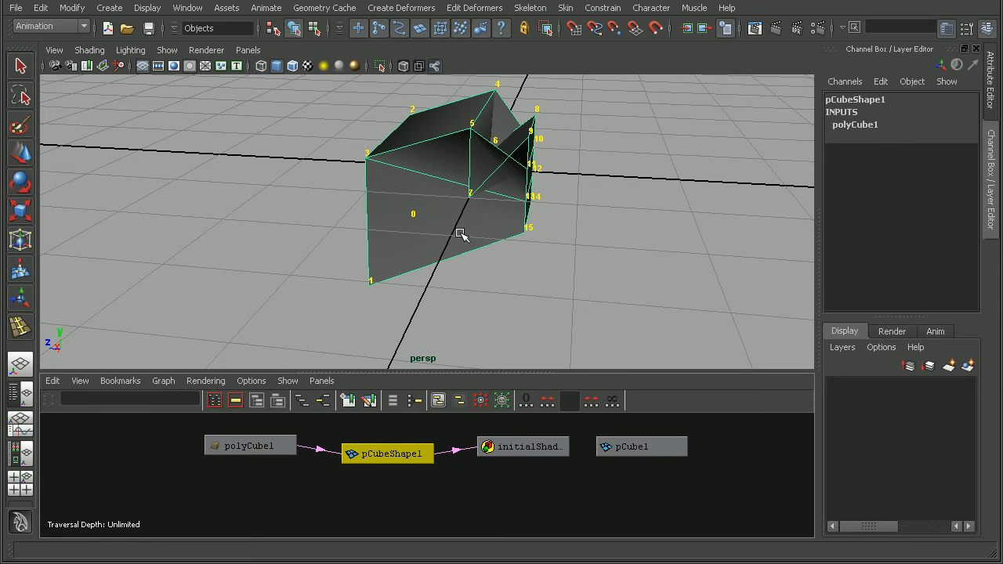
left_click(249, 445)
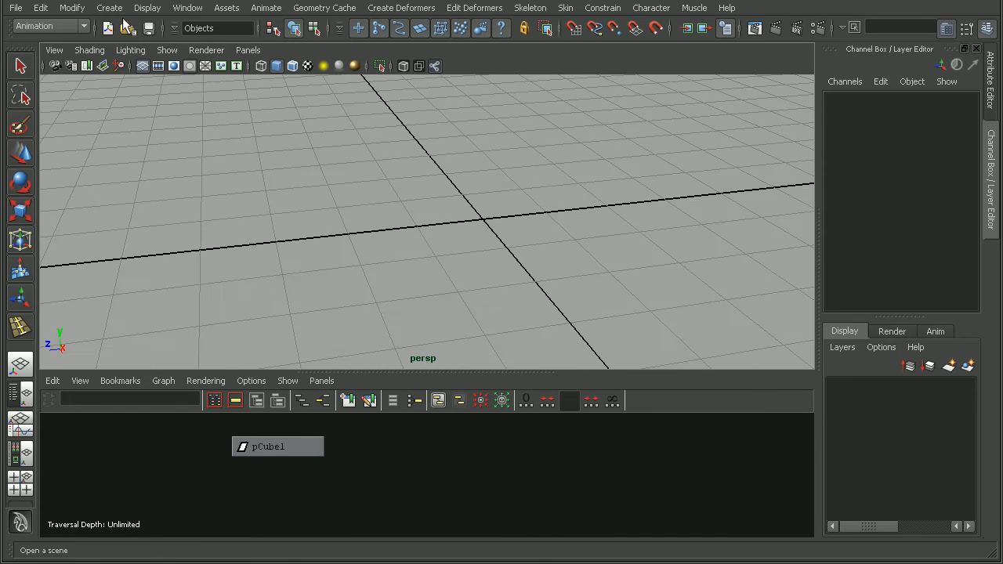
Create a new polygon cube, pCube2, at the scene origin.
left_click(109, 8)
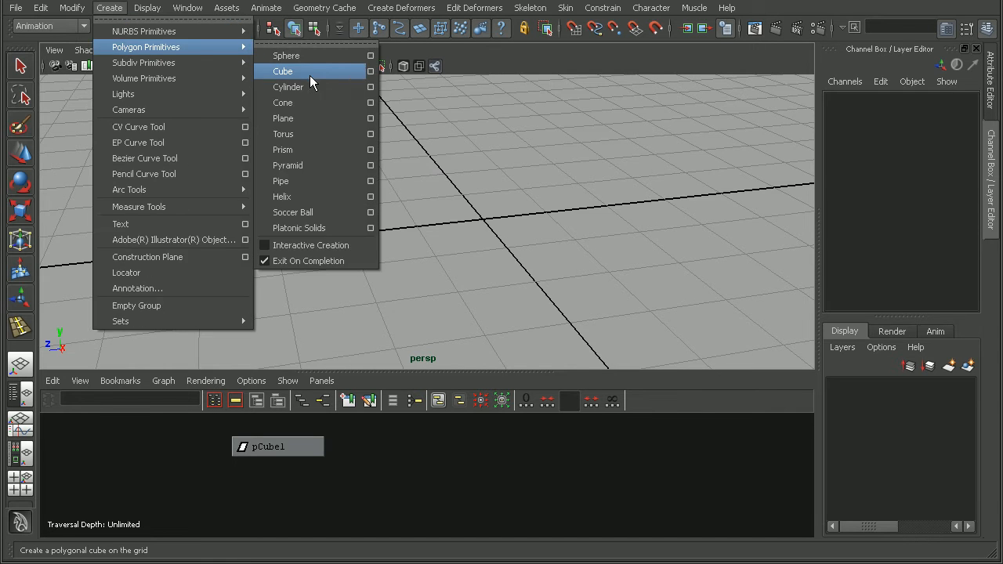
left_click(282, 72)
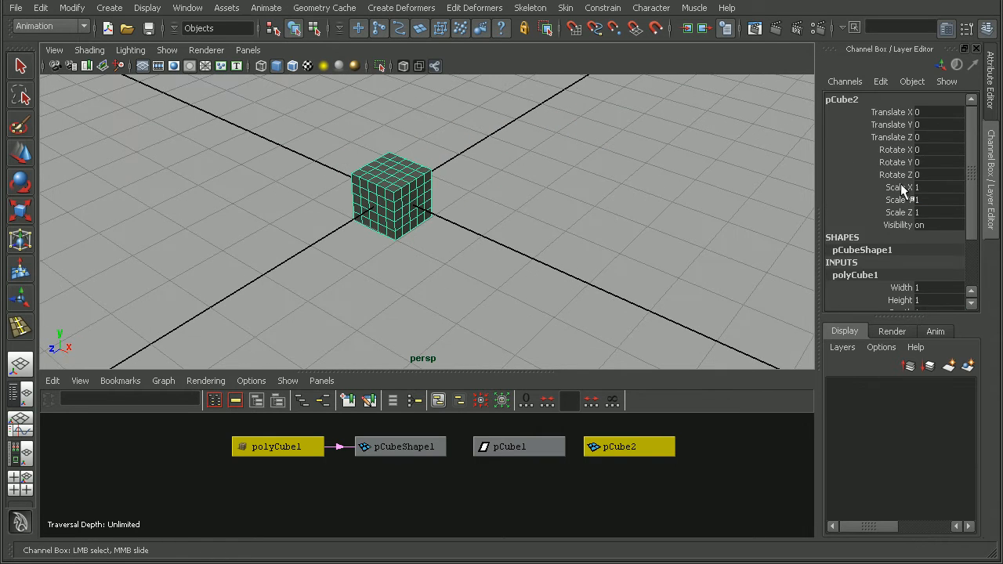
Scale pCube2 uniformly to about 5.517 and show its polyCube1 subdivision settings.
left_click(19, 209)
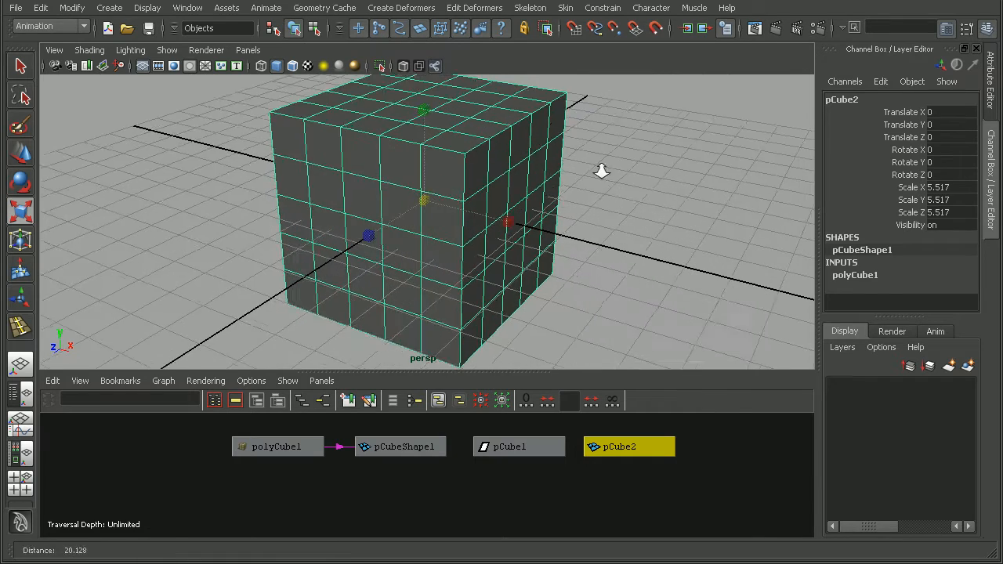
left_click(276, 445)
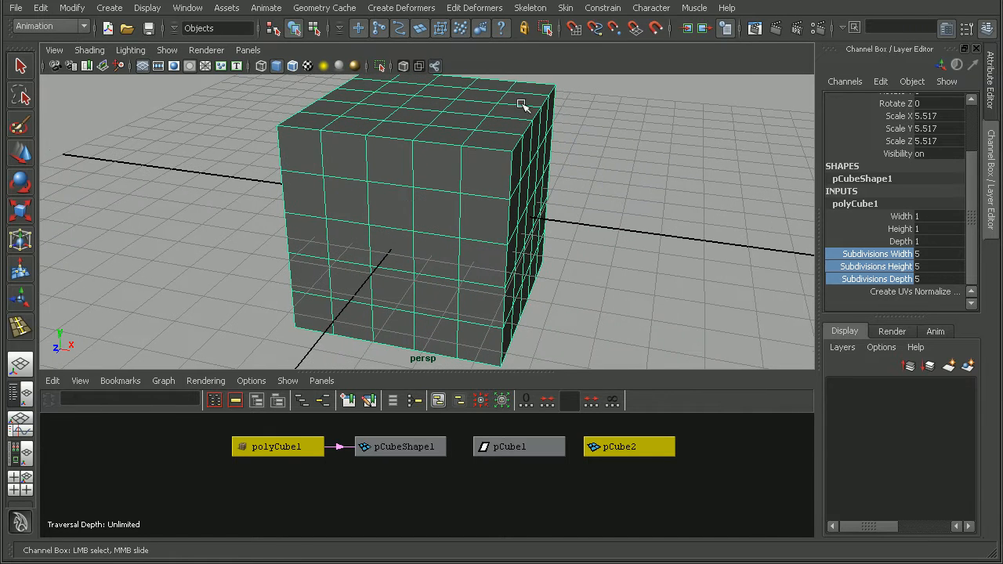
mouse_move(923, 228)
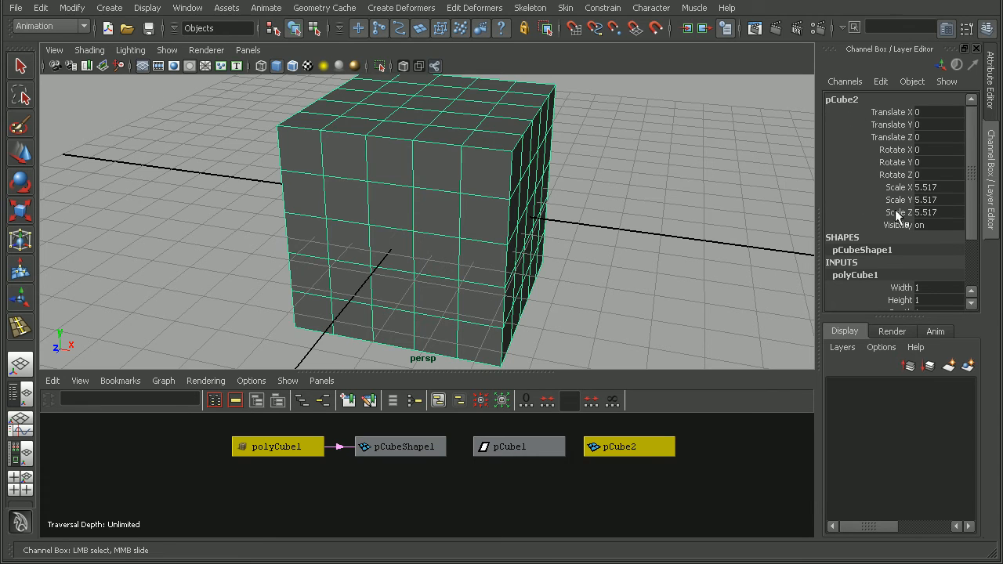
mouse_move(858, 185)
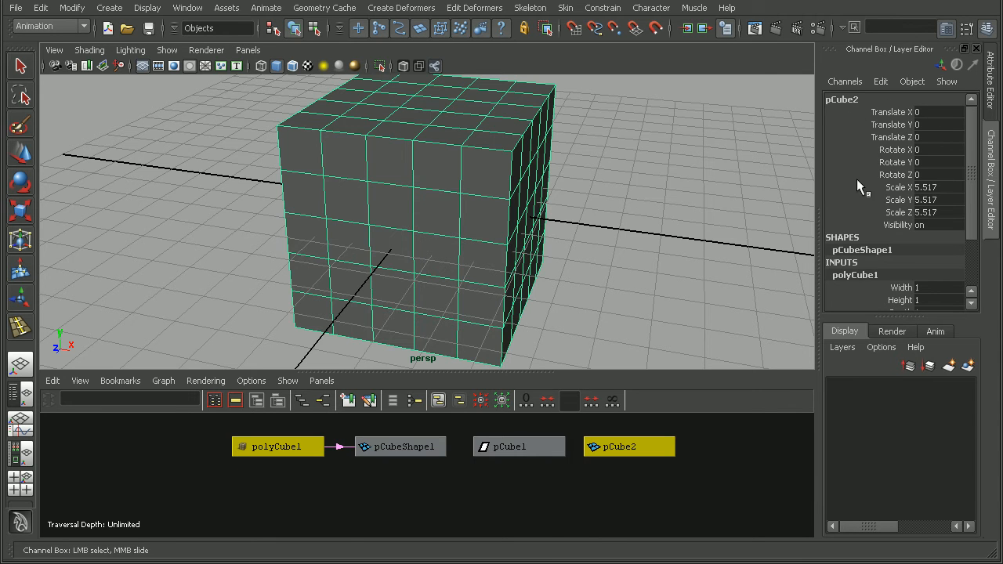
mouse_move(477, 254)
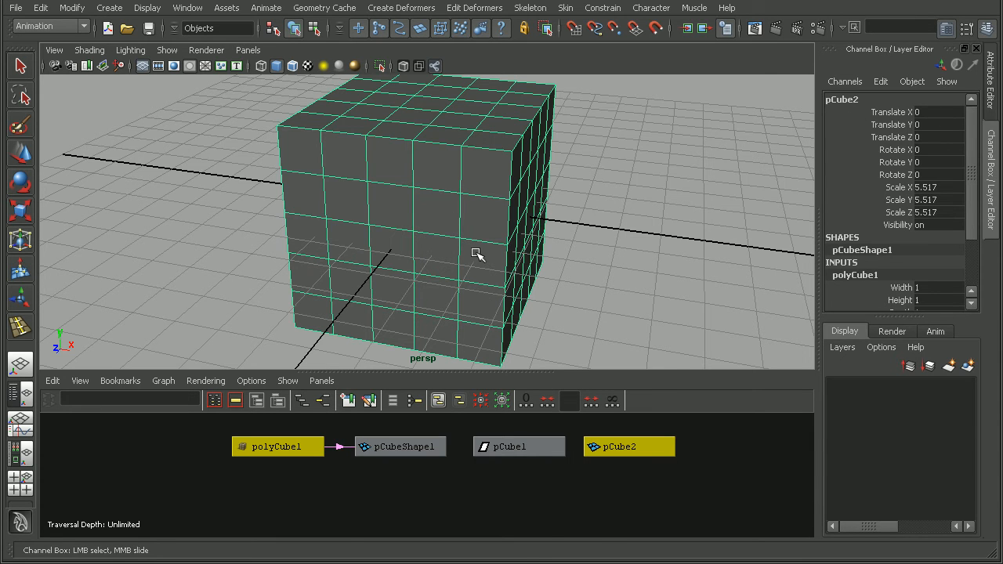
Select the whole cube and its pCubeShape1 node, bringing the view in closer.
left_click_drag(478, 254, 498, 176)
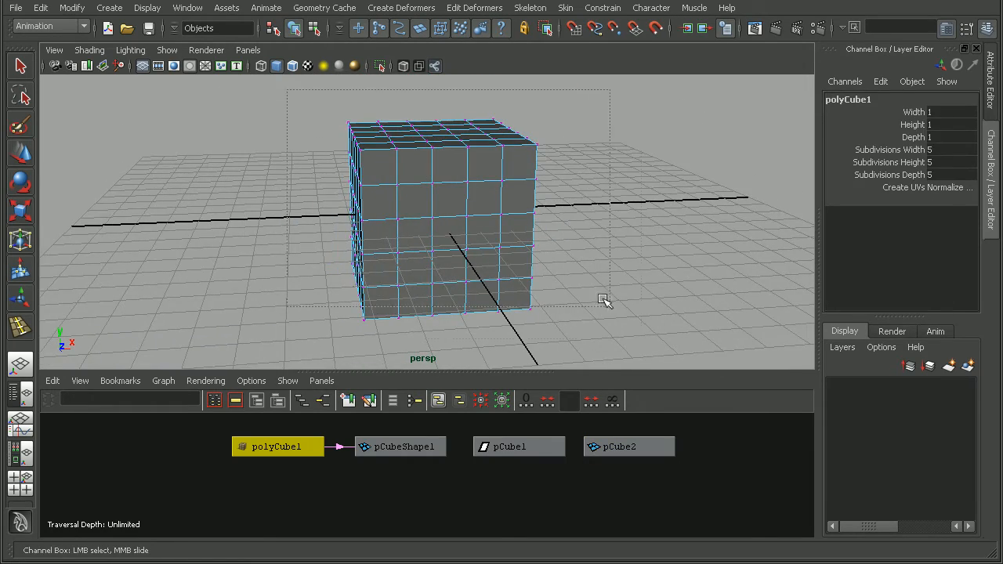
left_click(401, 446)
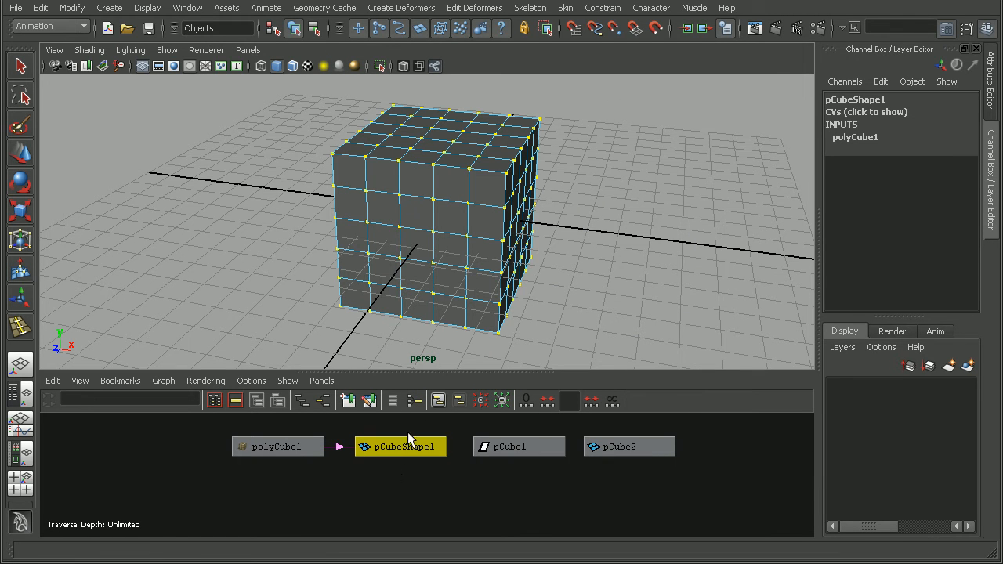
left_click(18, 154)
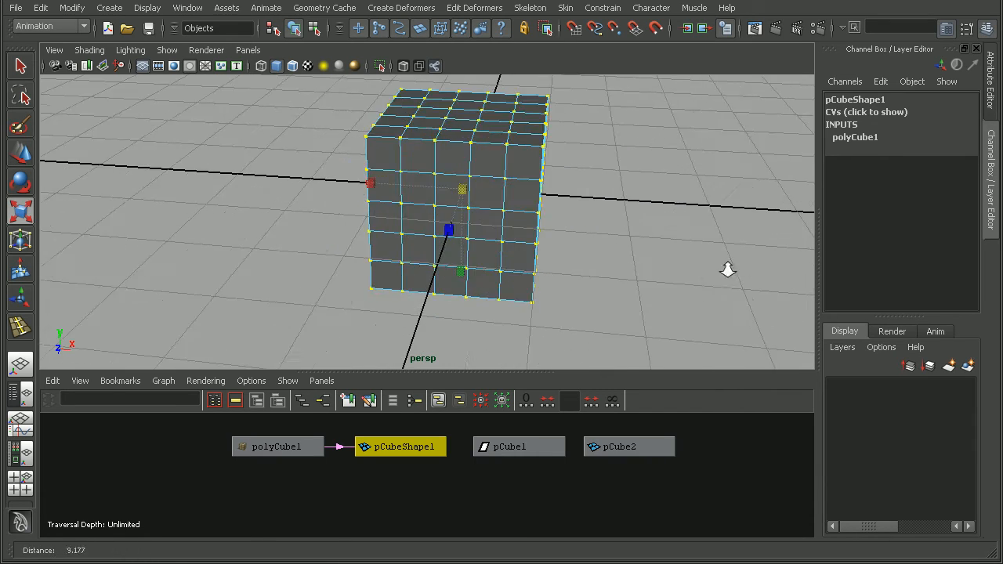
left_click_drag(726, 269, 505, 276)
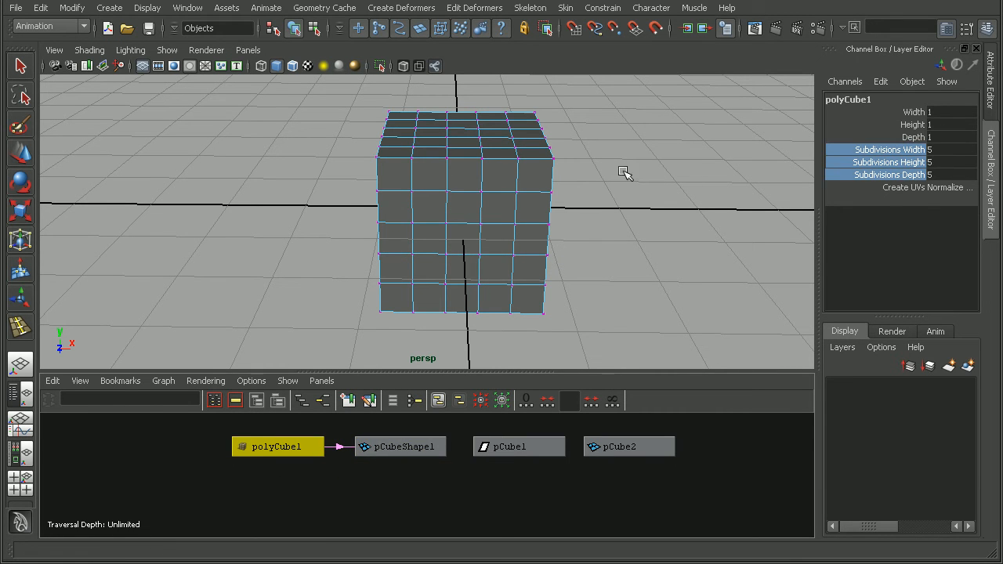
left_click_drag(623, 170, 598, 182)
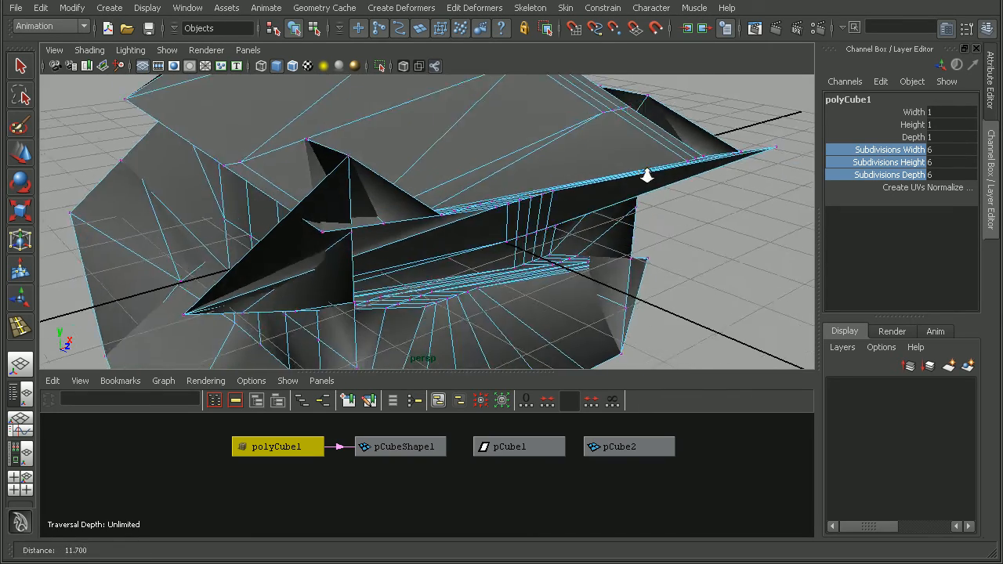
left_click_drag(643, 175, 626, 295)
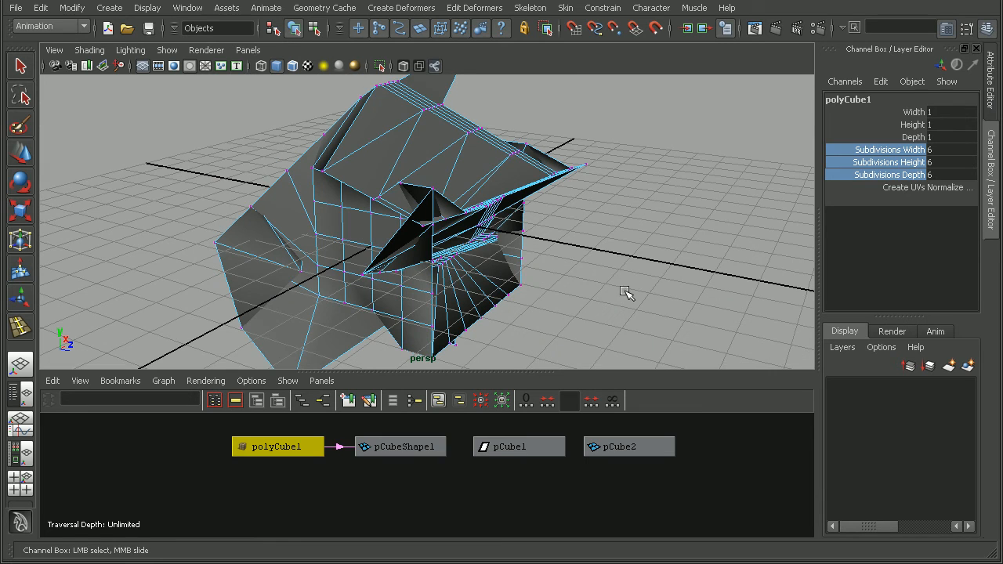
mouse_move(617, 292)
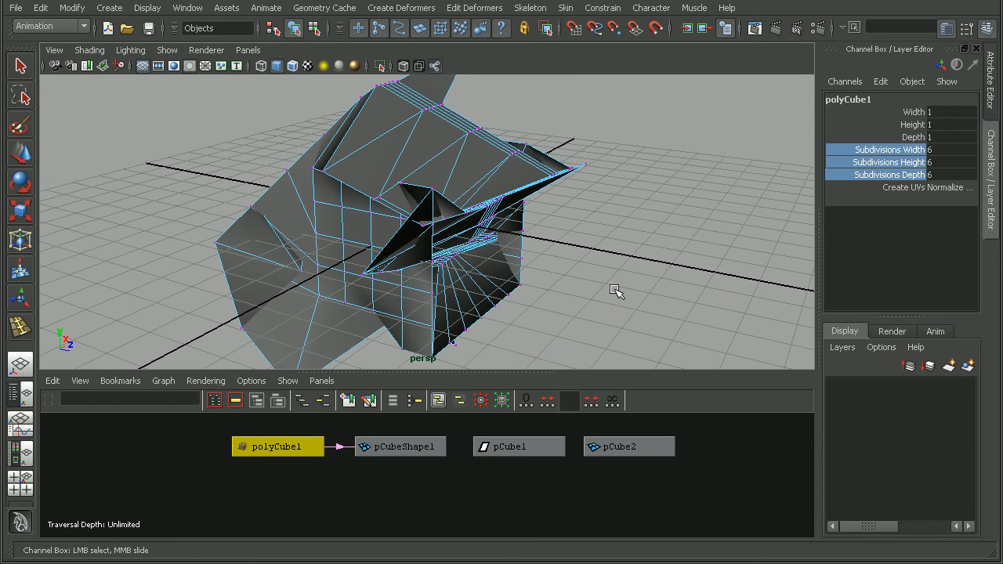
mouse_move(539, 312)
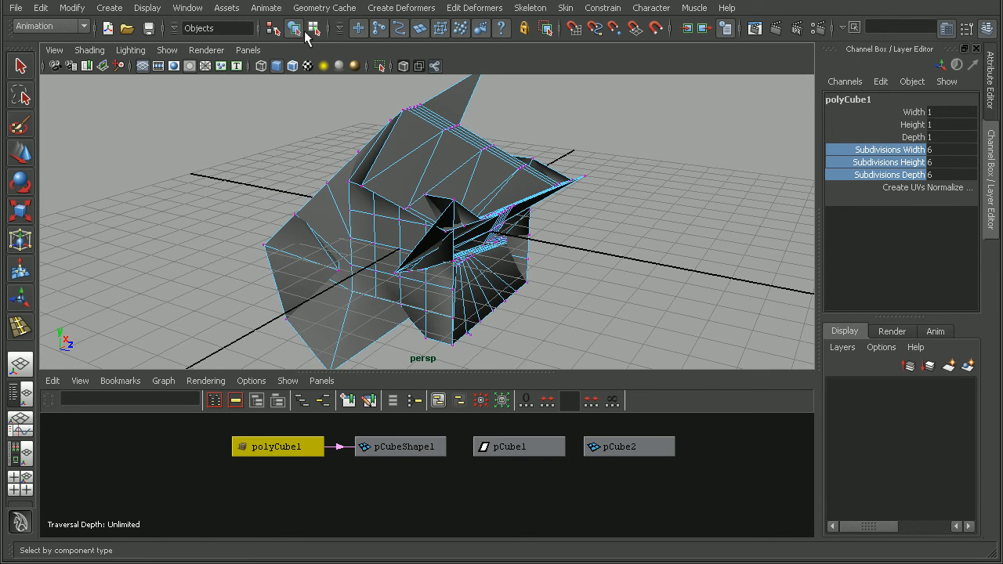
left_click(628, 445)
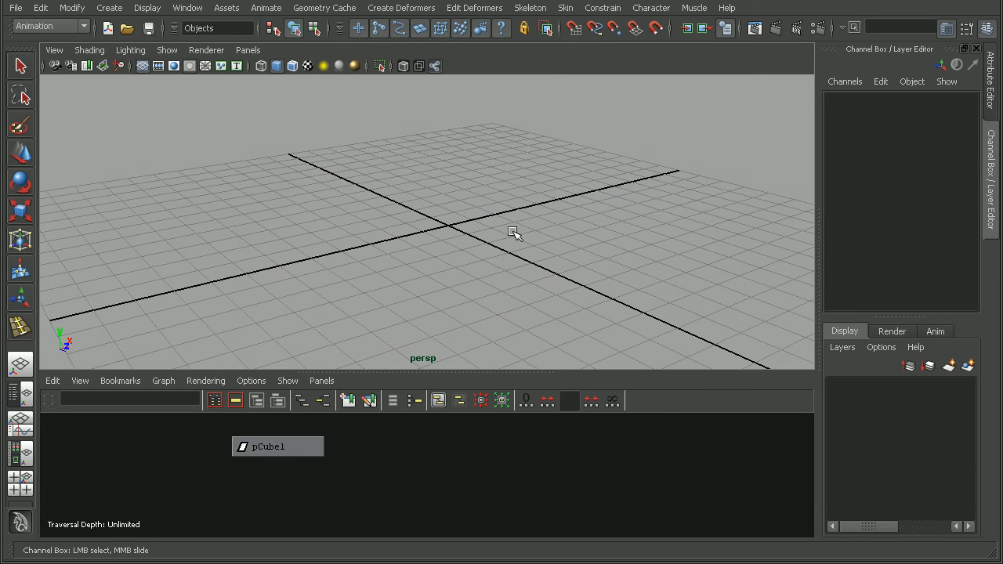
Create a fresh polygon cube and select its three subdivision attributes for editing.
left_click(110, 6)
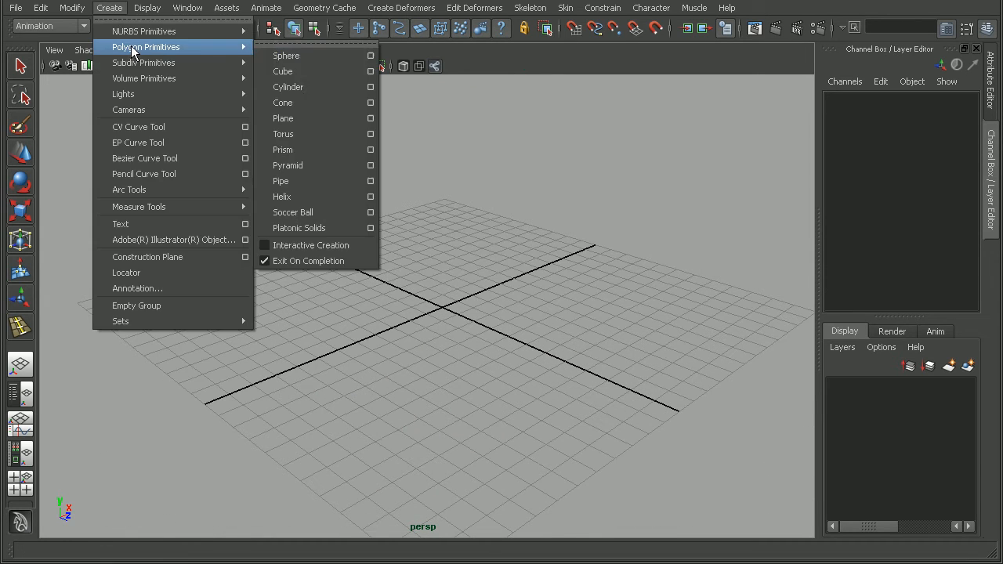
left_click(282, 72)
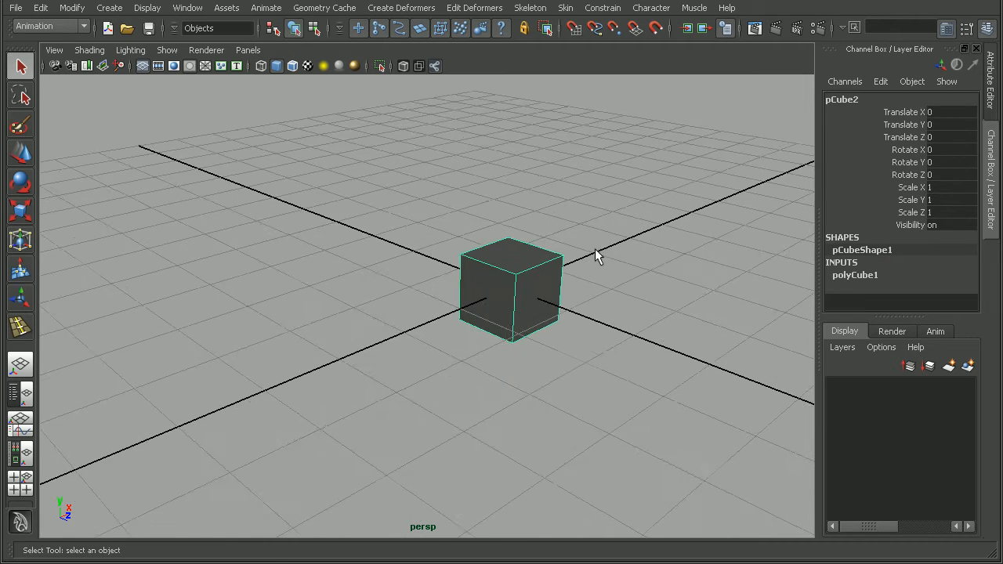
left_click(109, 6)
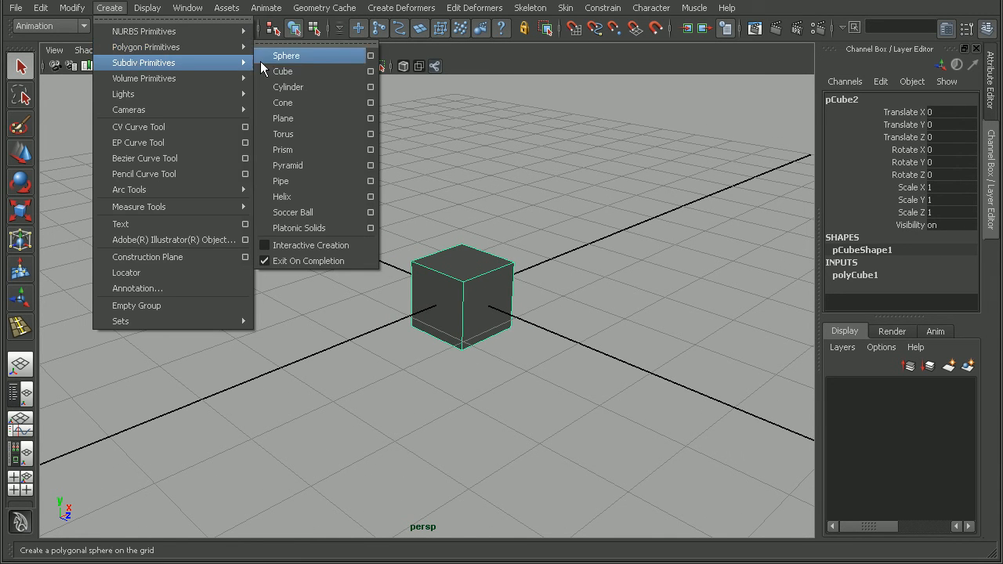
mouse_move(145, 47)
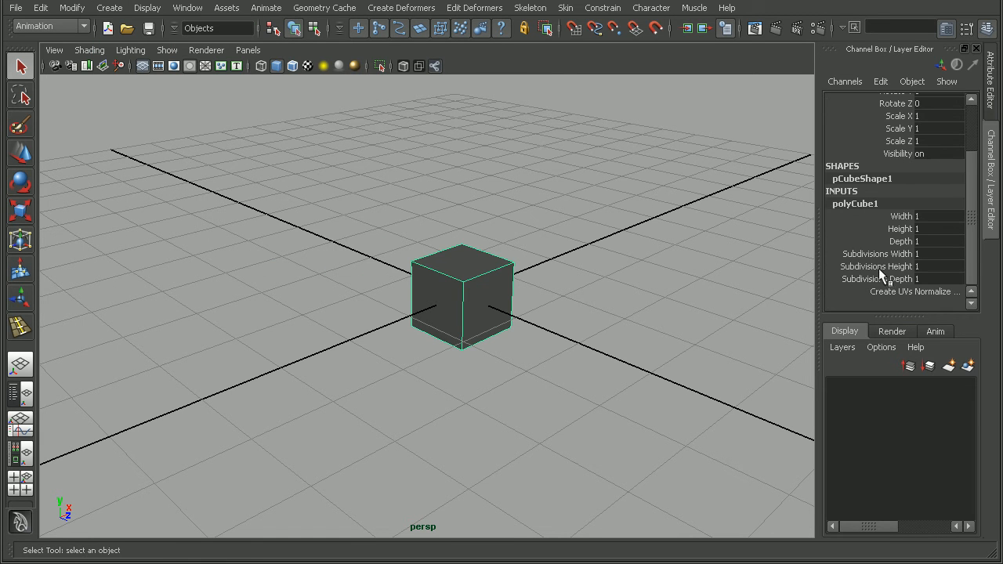
left_click(880, 254)
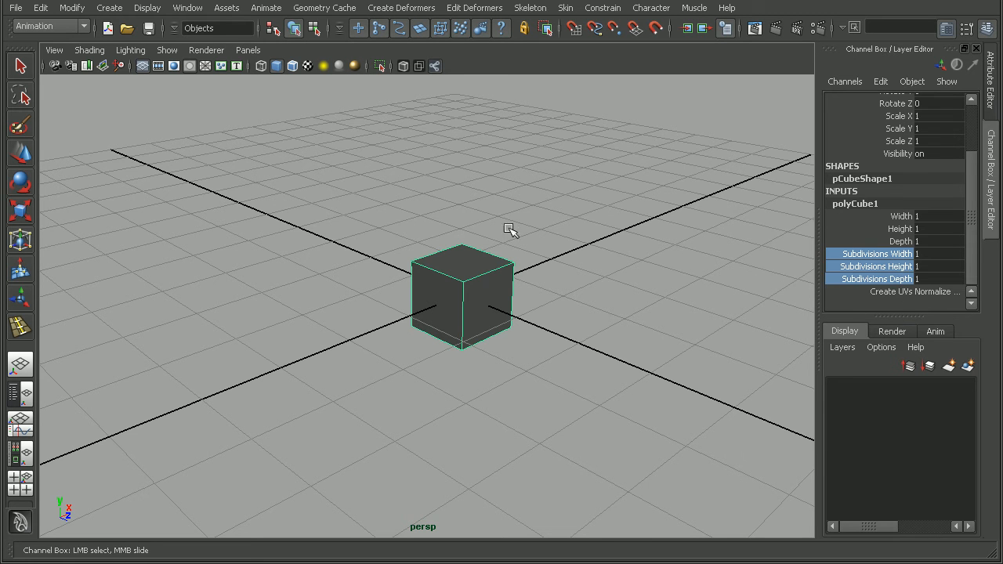
left_click_drag(511, 228, 540, 232)
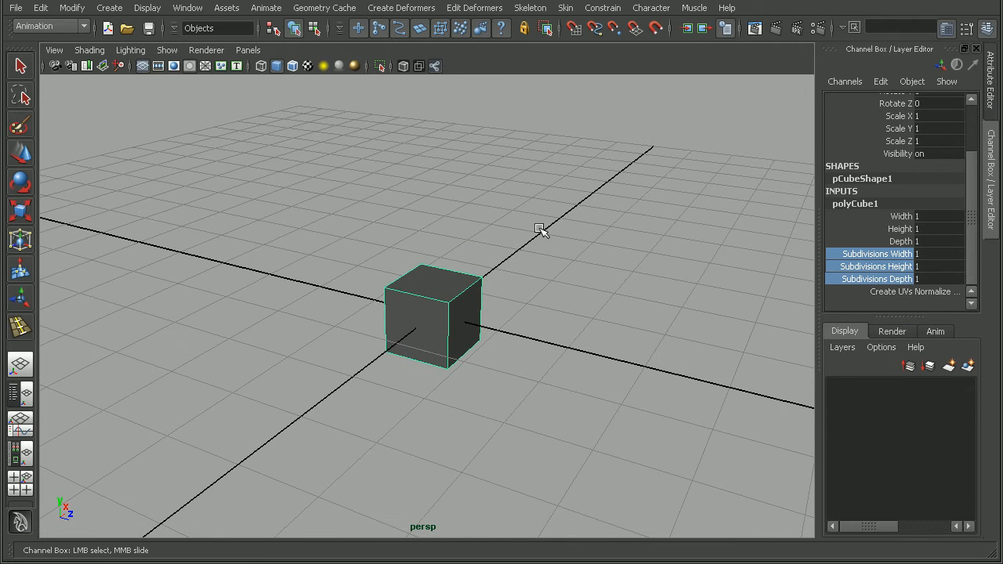
mouse_move(579, 354)
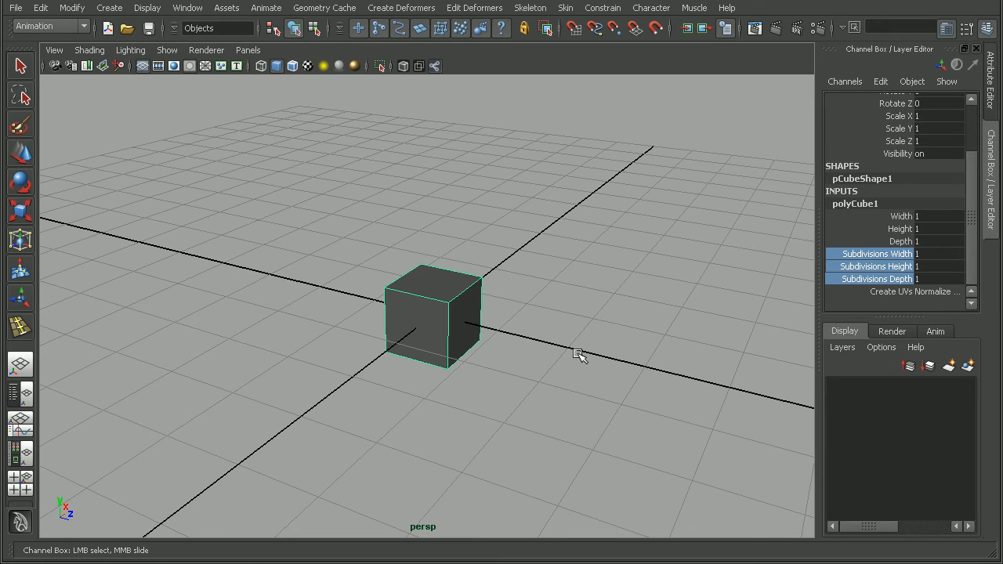
mouse_move(556, 388)
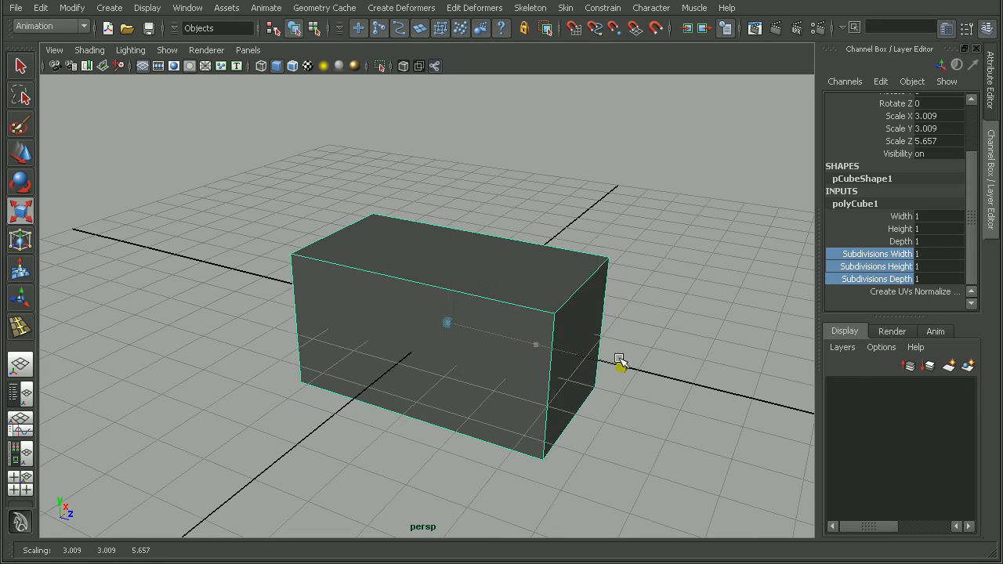
Squash the block into a thinner slab and bring its subdivisions back down to 1.
left_click_drag(619, 364, 494, 314)
type("5")
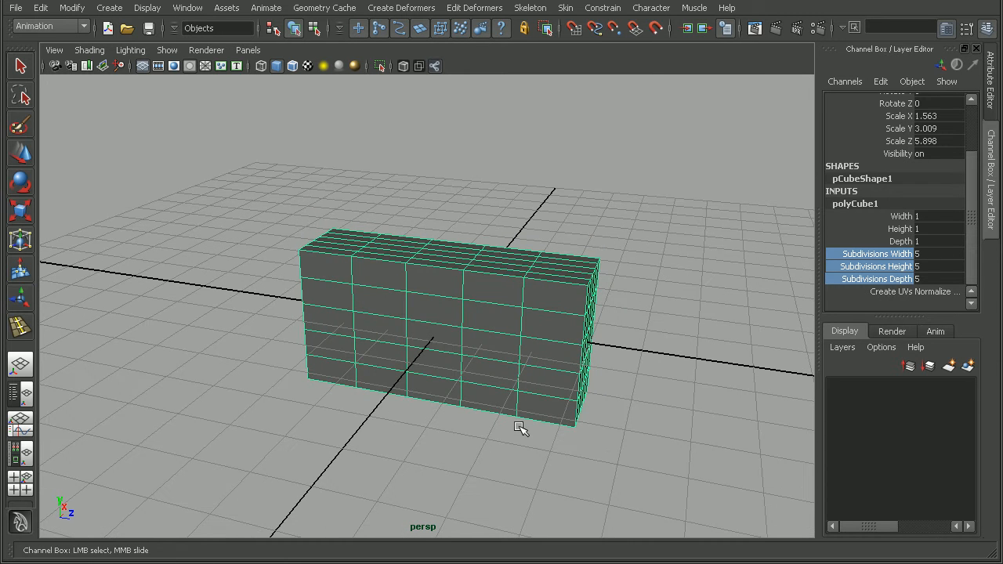
mouse_move(852, 223)
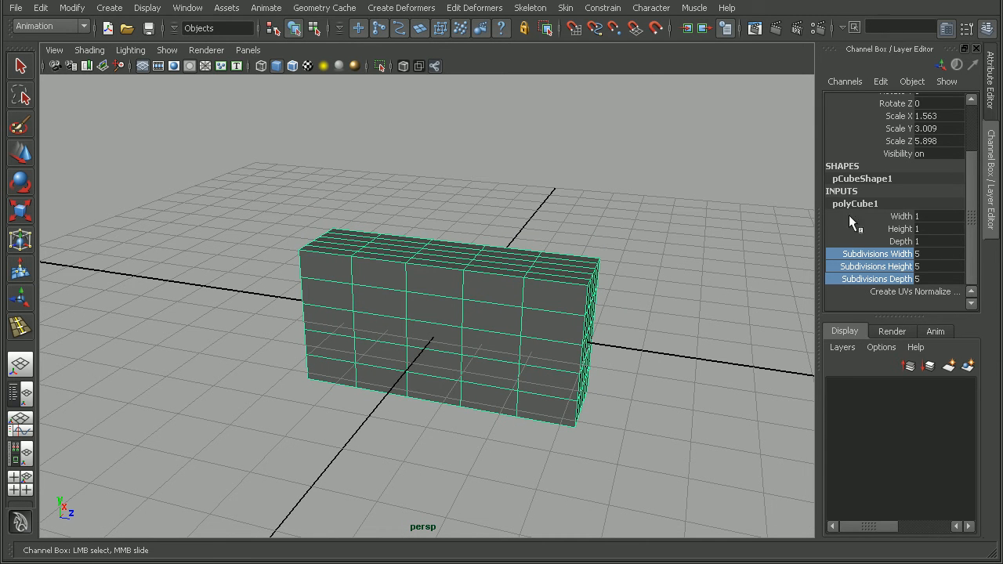
mouse_move(864, 234)
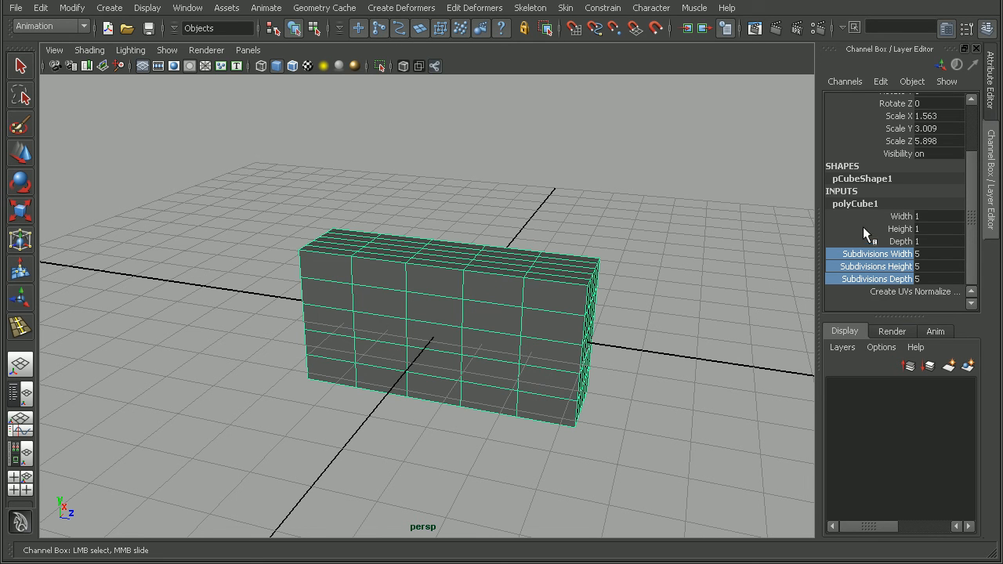
mouse_move(852, 205)
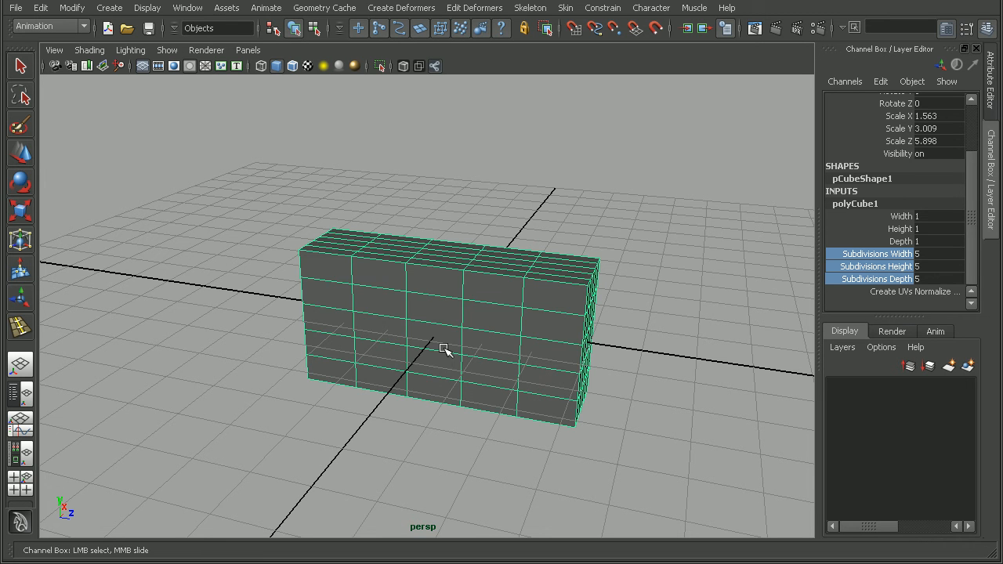
left_click(940, 279)
type("1")
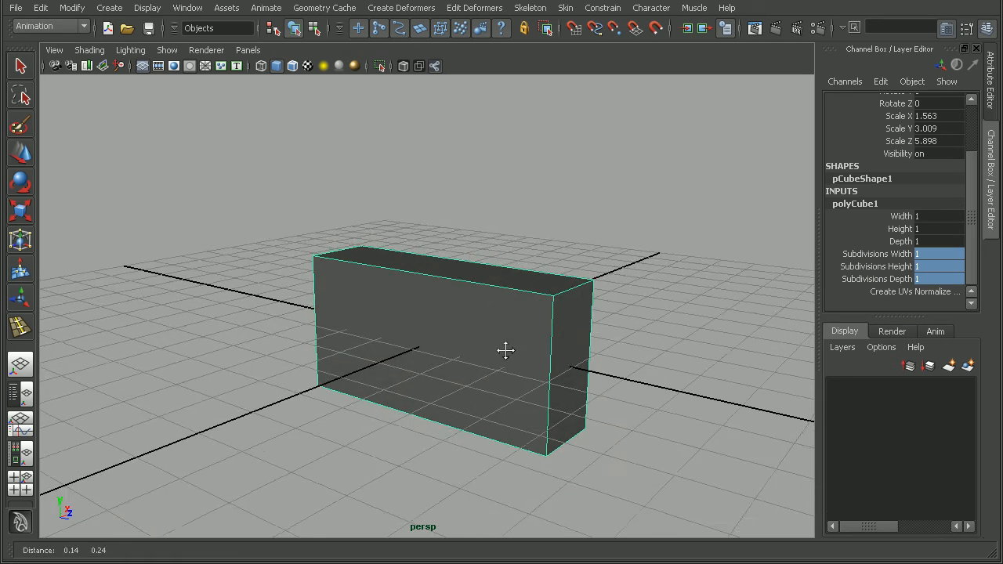
left_click_drag(504, 351, 482, 366)
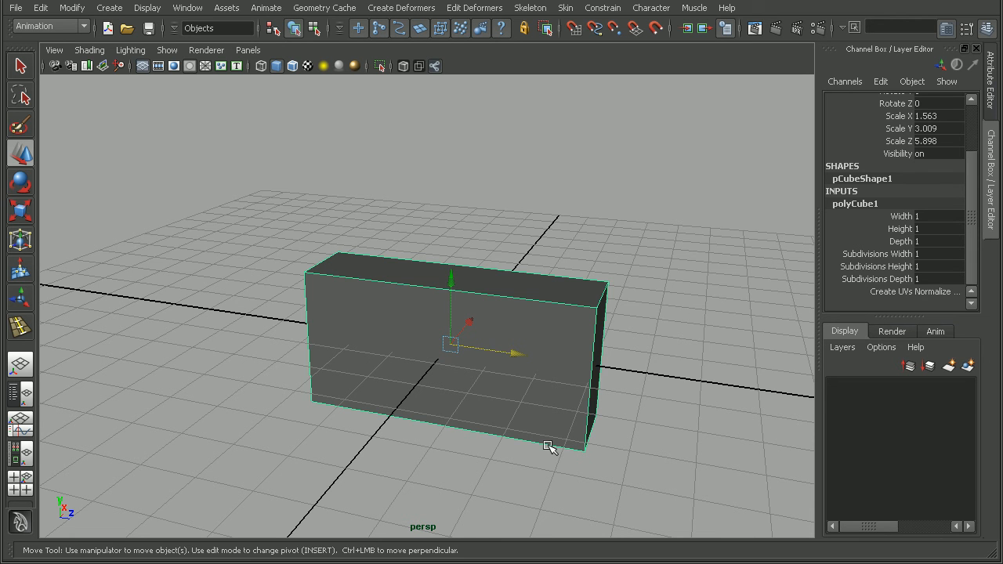
mouse_move(840, 286)
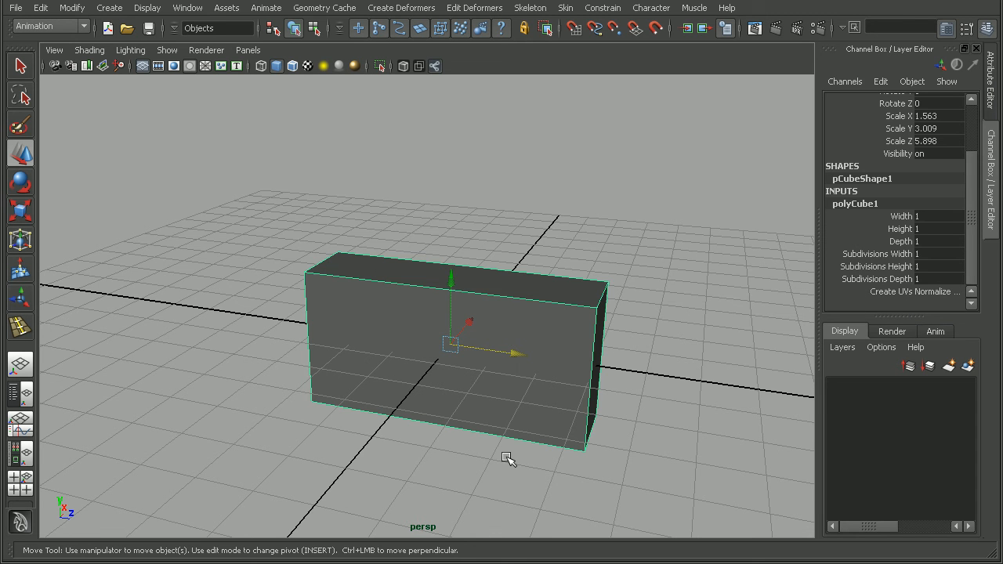
Switch to the Polygons menu set and insert an edge loop across the slab with the Insert Edge Loop Tool.
left_click(48, 25)
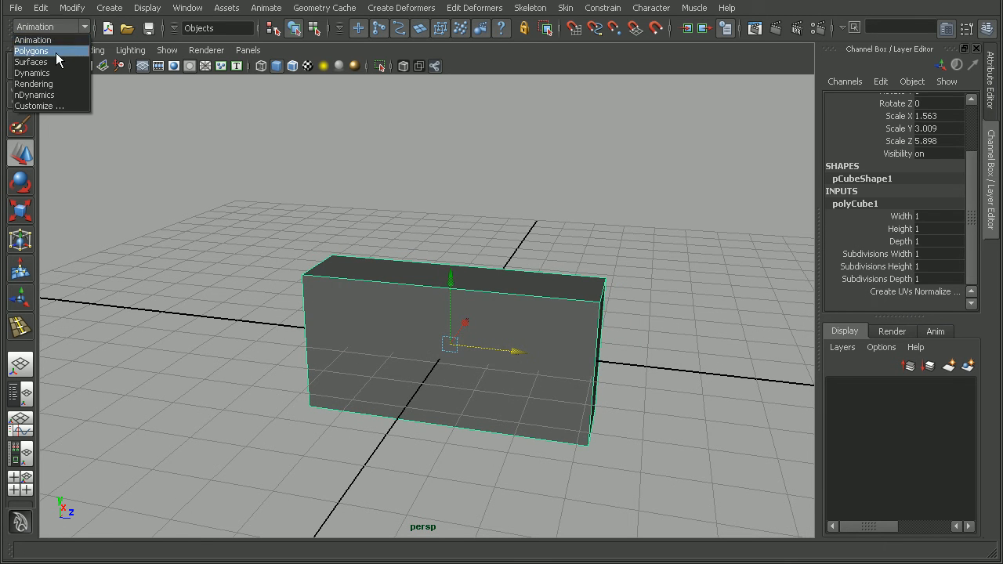
left_click(335, 8)
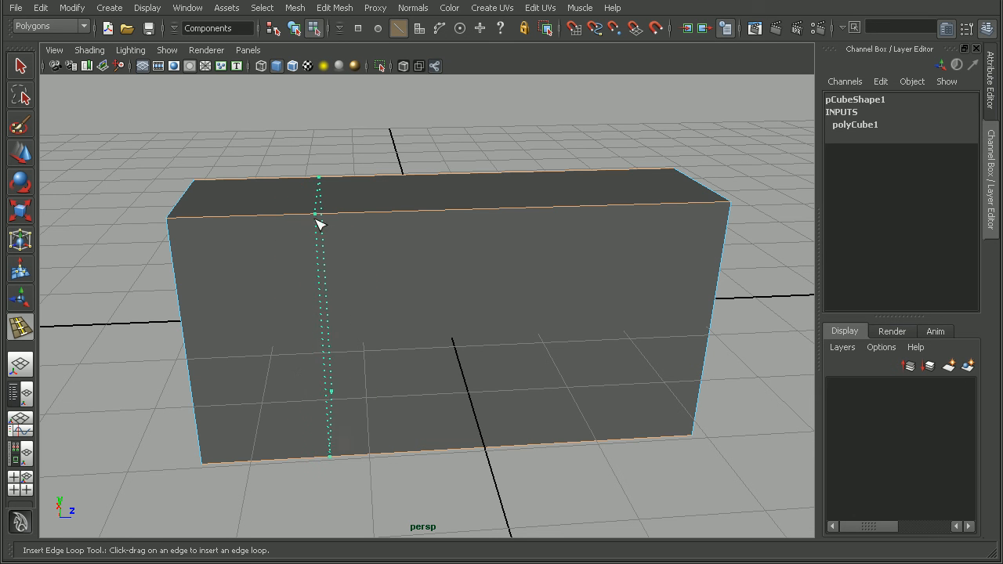
left_click_drag(320, 220, 329, 391)
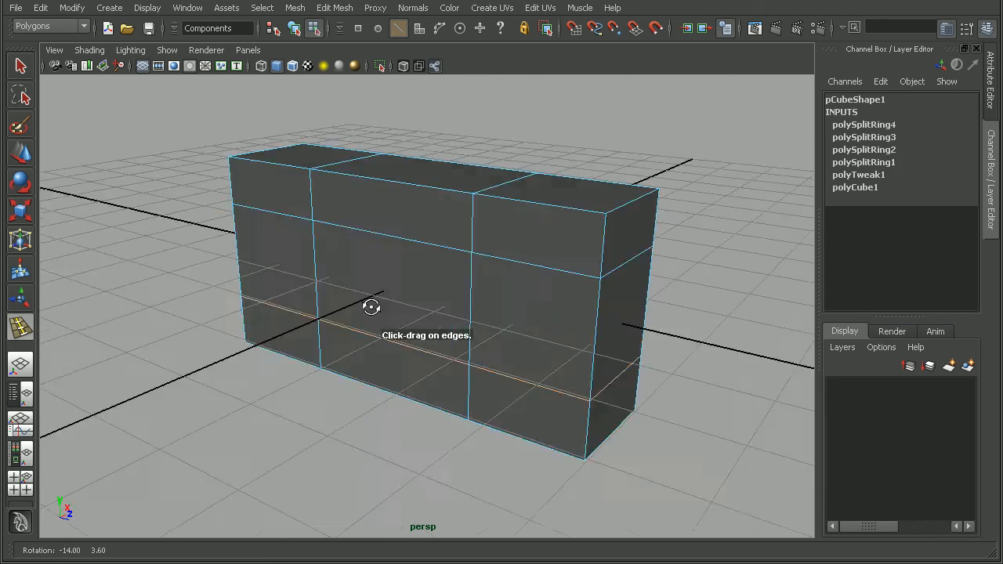
left_click_drag(370, 306, 571, 270)
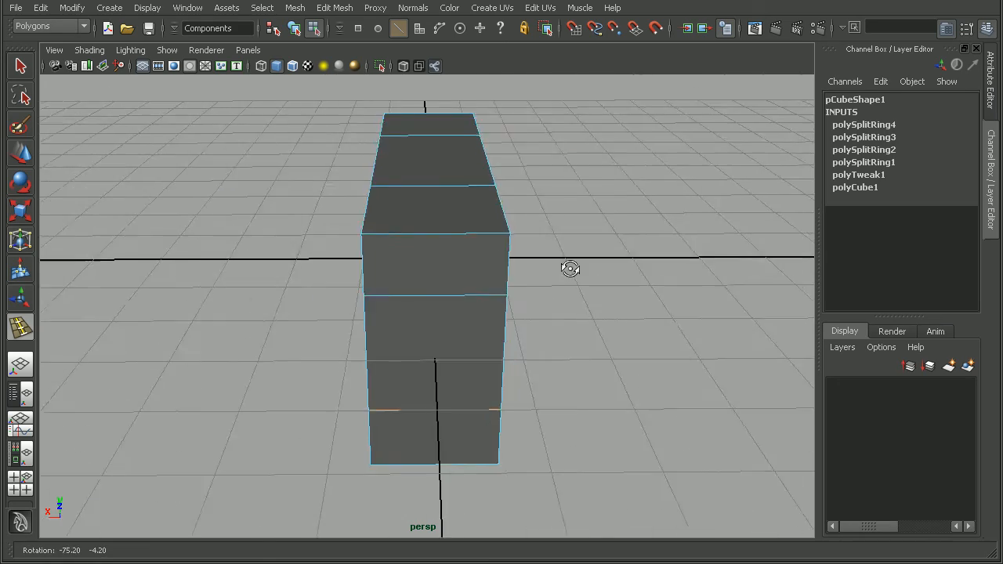
left_click_drag(570, 270, 603, 348)
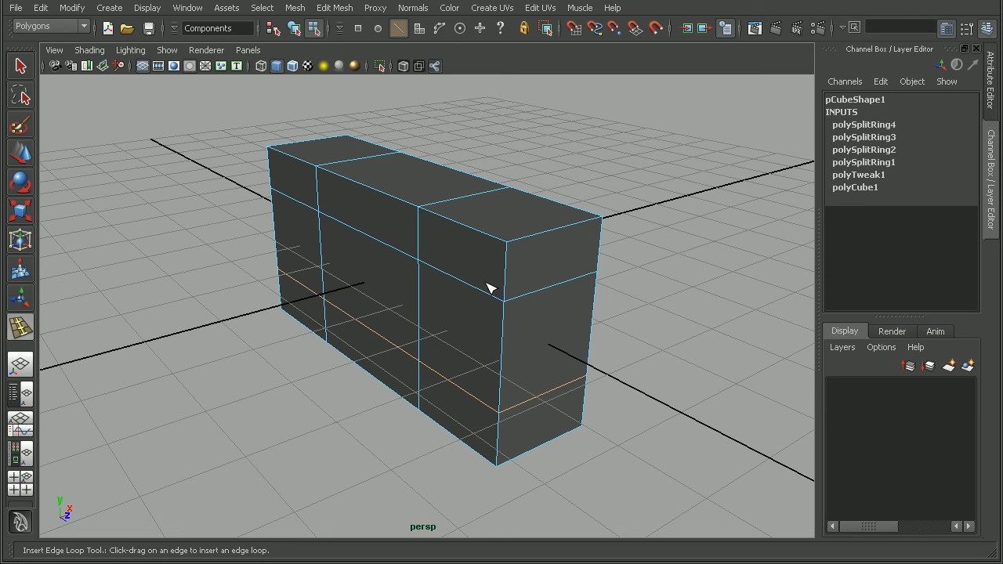
mouse_move(509, 290)
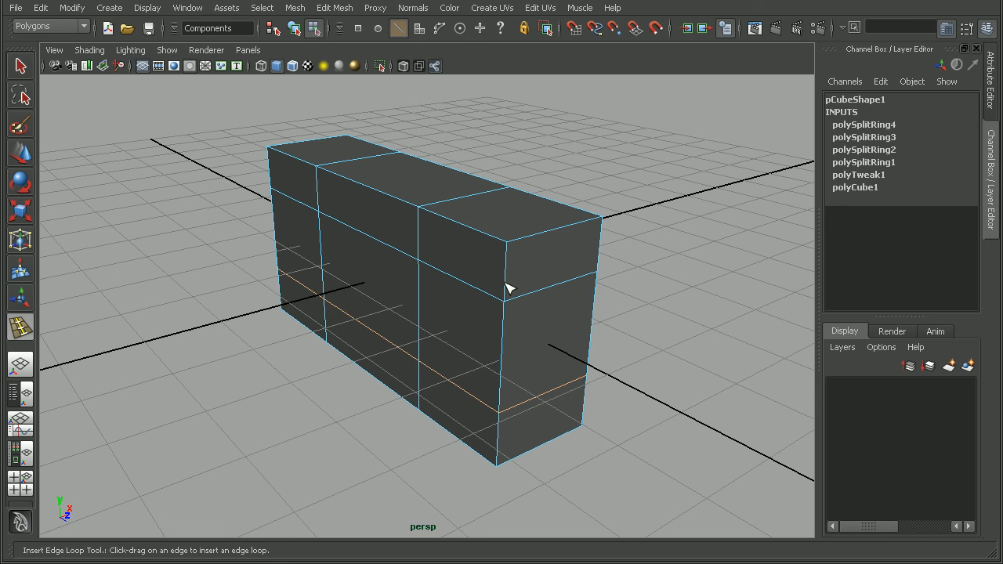
mouse_move(599, 192)
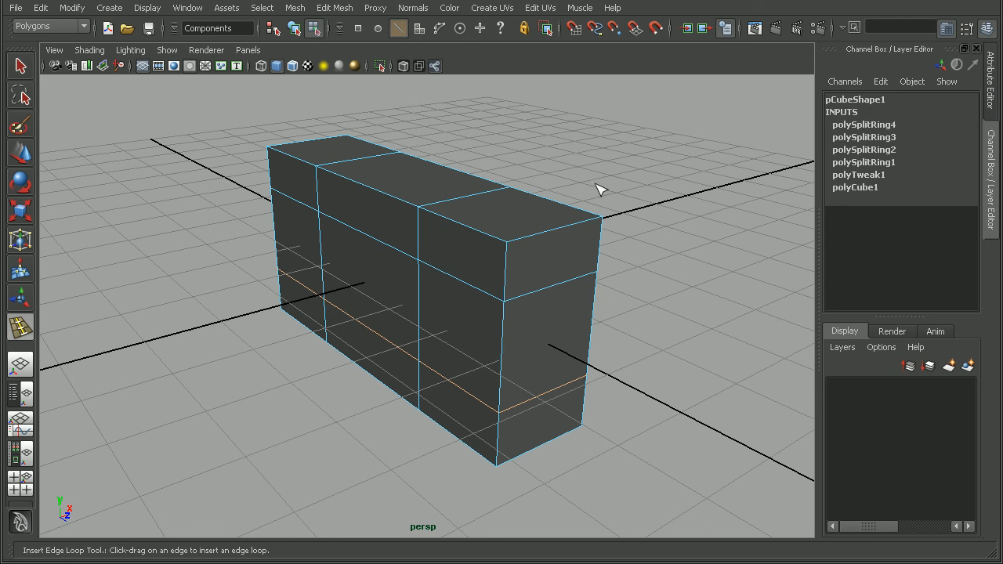